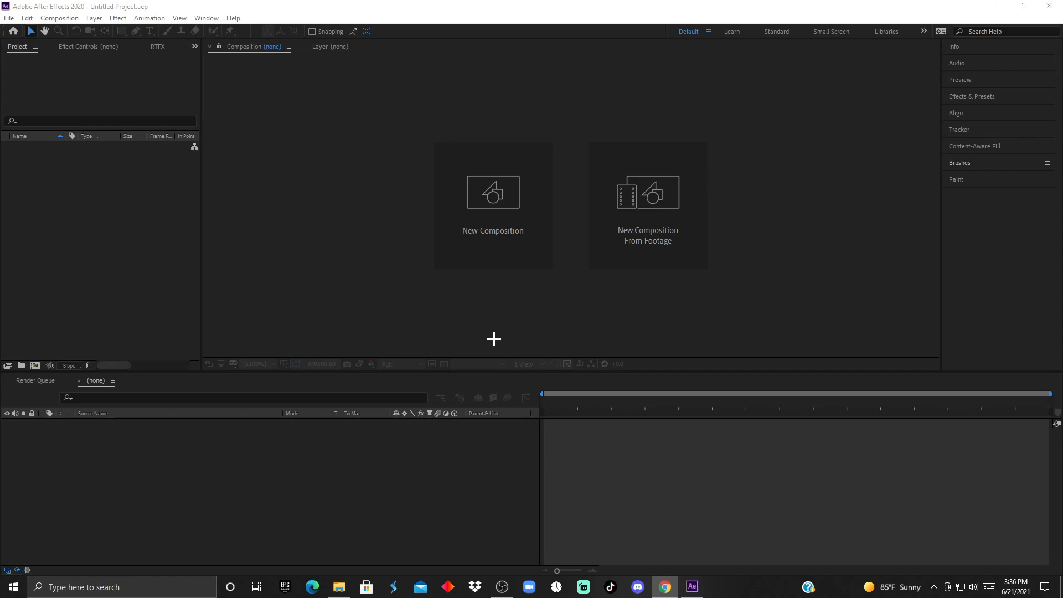
pyautogui.moveTo(639, 251)
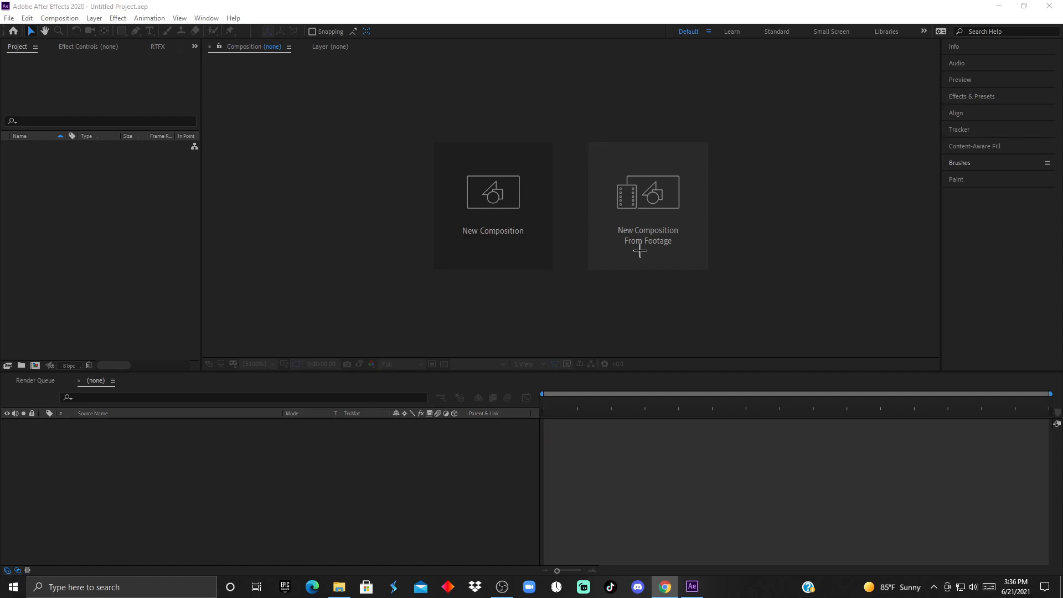
# - Create a new 1920×1080, 24 fps composition named Comp 1 from the start screen
pyautogui.click(492, 206)
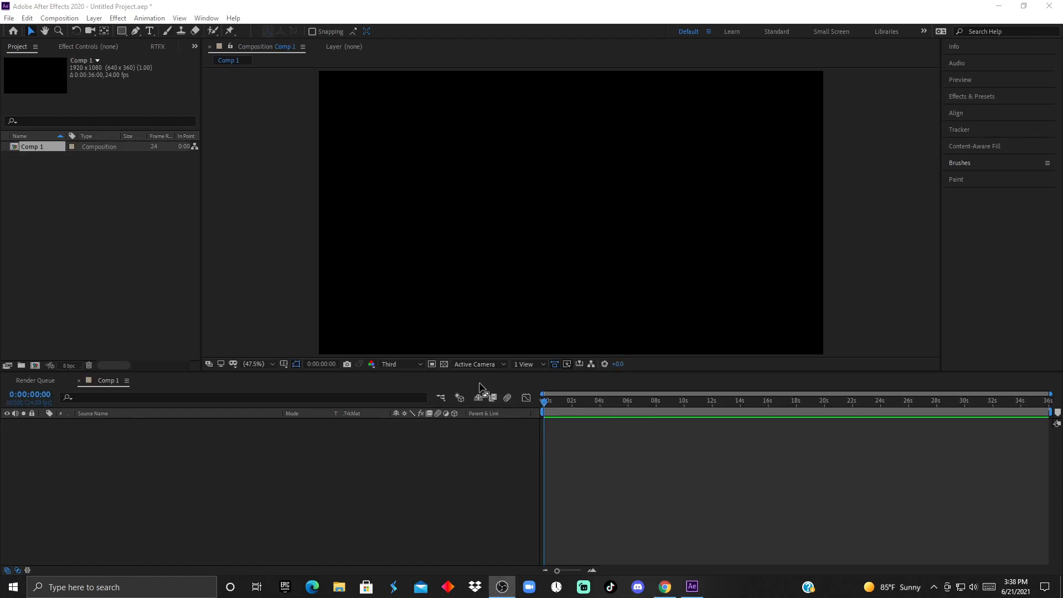
pyautogui.moveTo(491, 386)
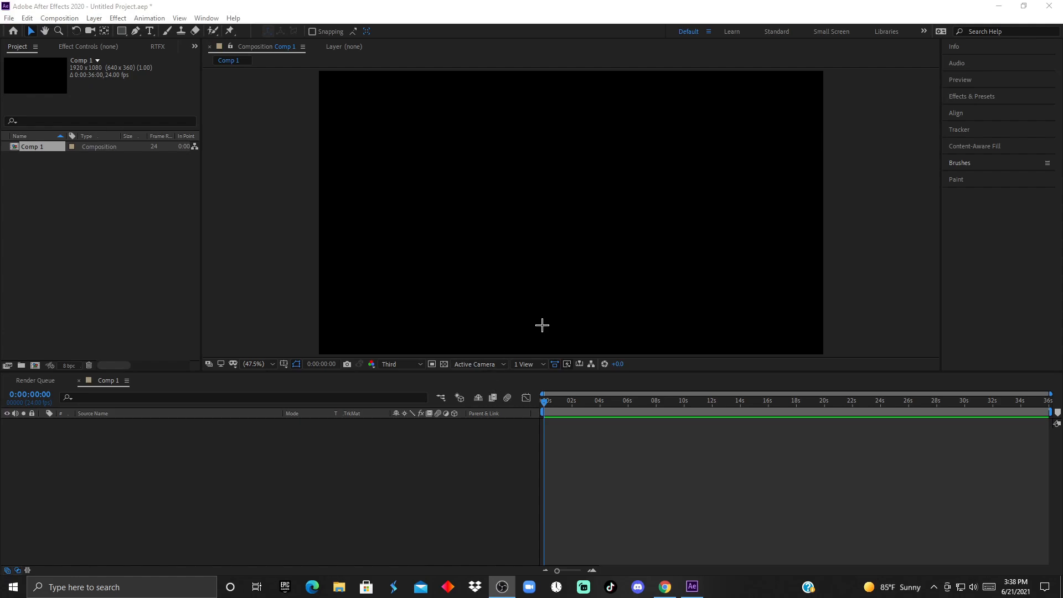
# - Add two white 'Hello' text layers, one top-left and one near the centre
pyautogui.click(149, 31)
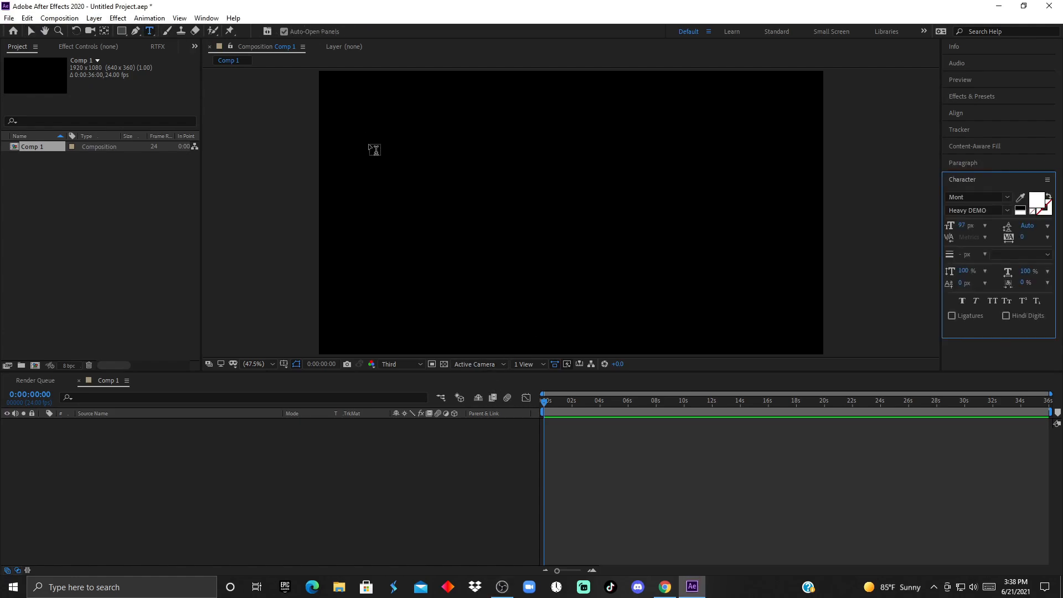
pyautogui.write('Hello')
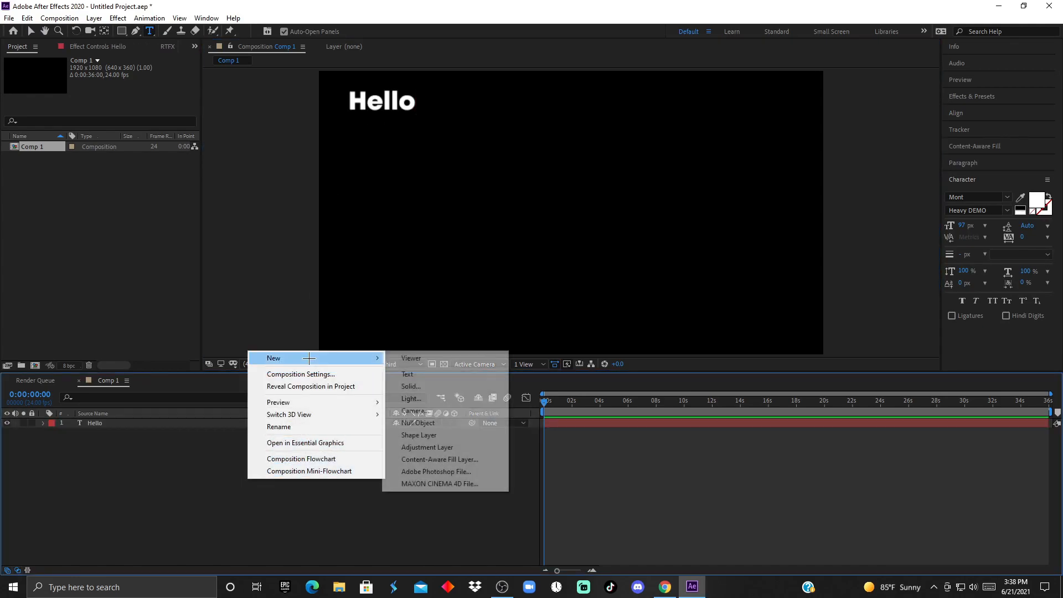
pyautogui.click(407, 374)
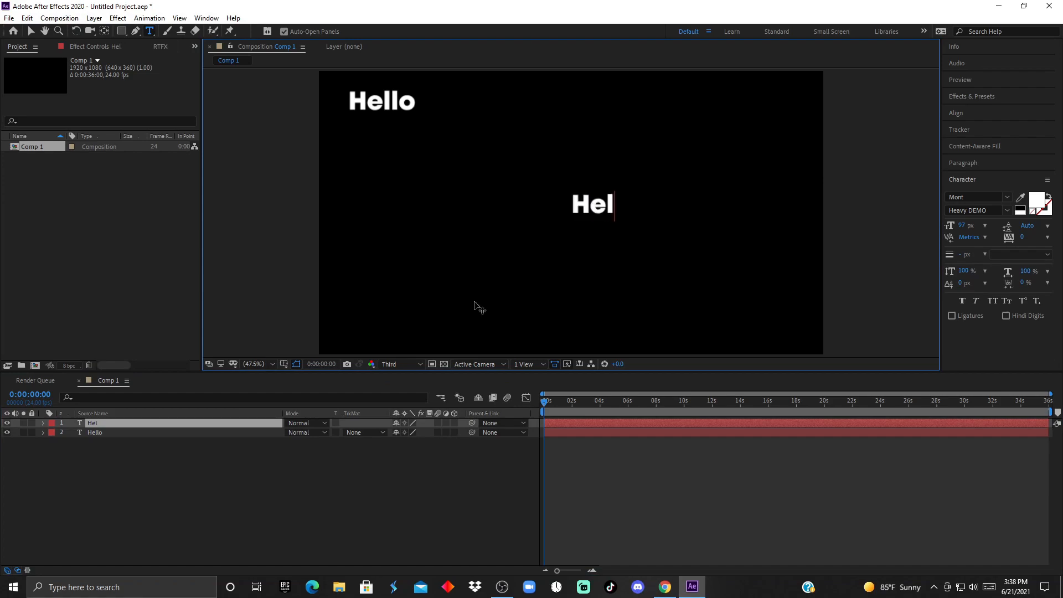
pyautogui.write('lo')
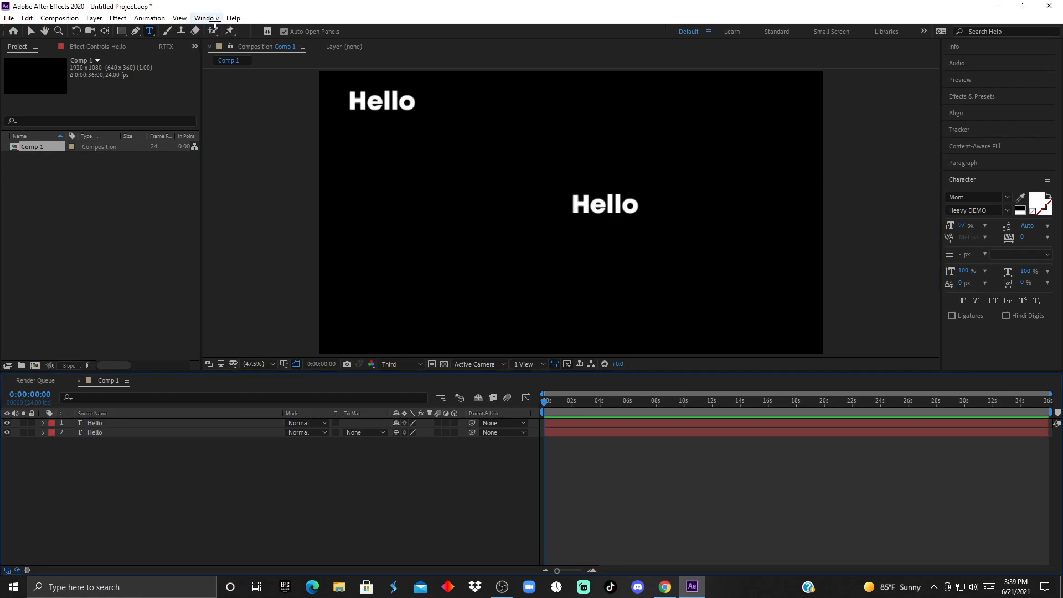
# - Switch to the Default workspace and show effect controls for each Hello layer
pyautogui.click(206, 18)
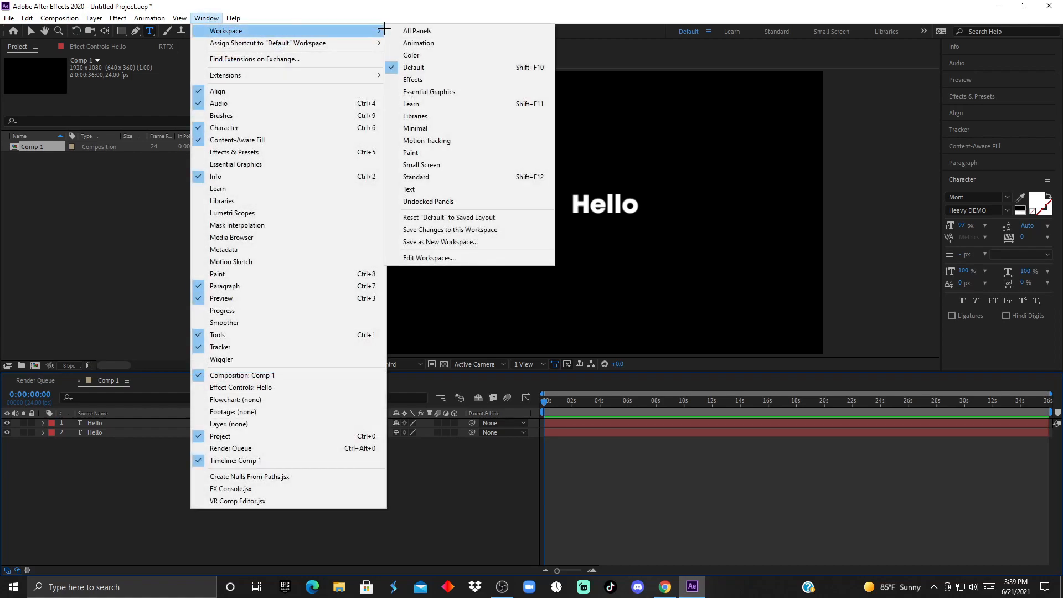
pyautogui.moveTo(464, 67)
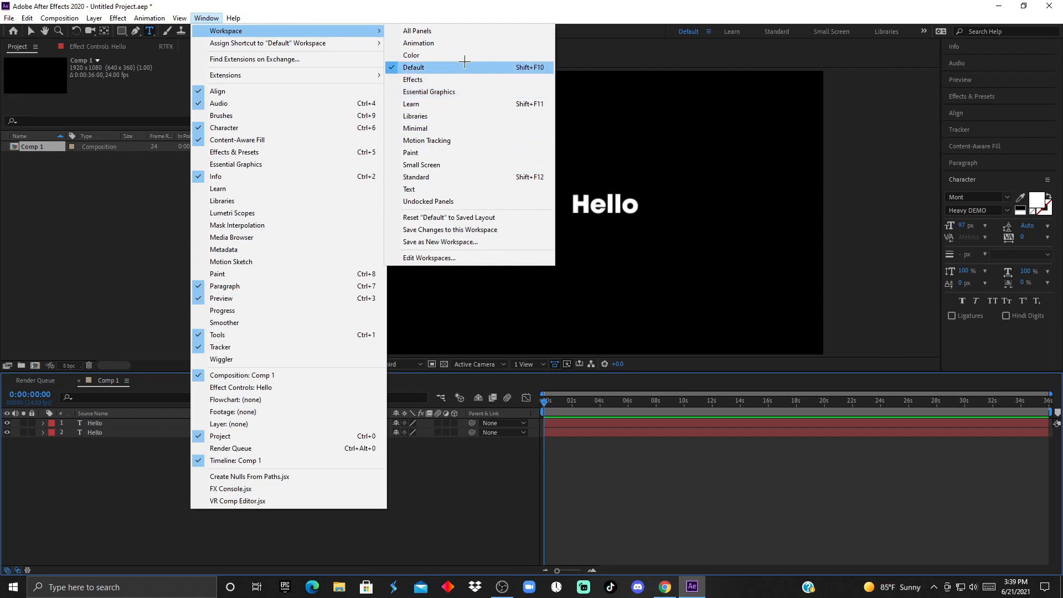
pyautogui.moveTo(580, 251)
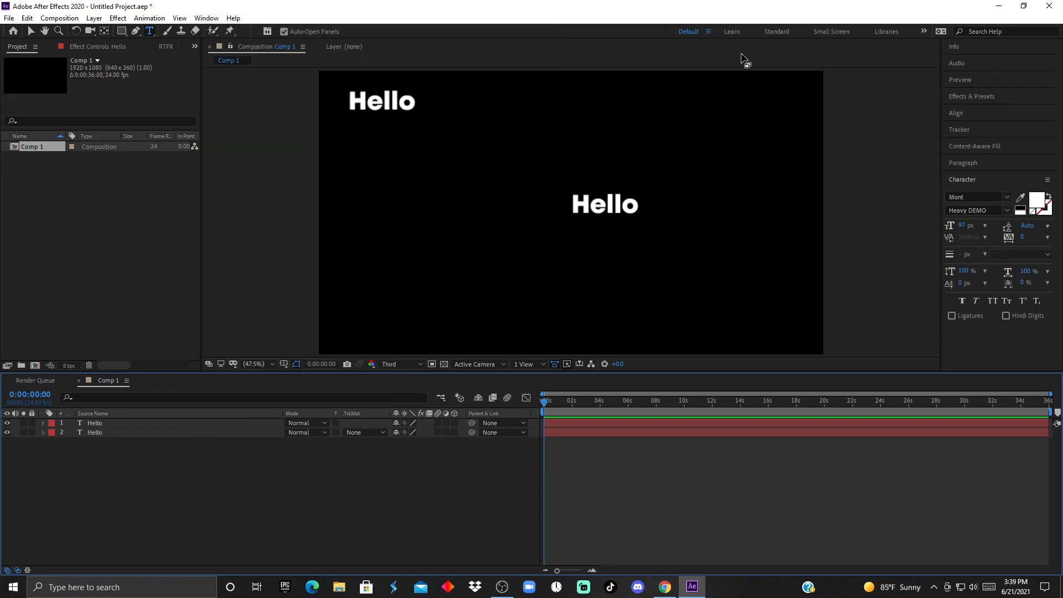
pyautogui.moveTo(932, 363)
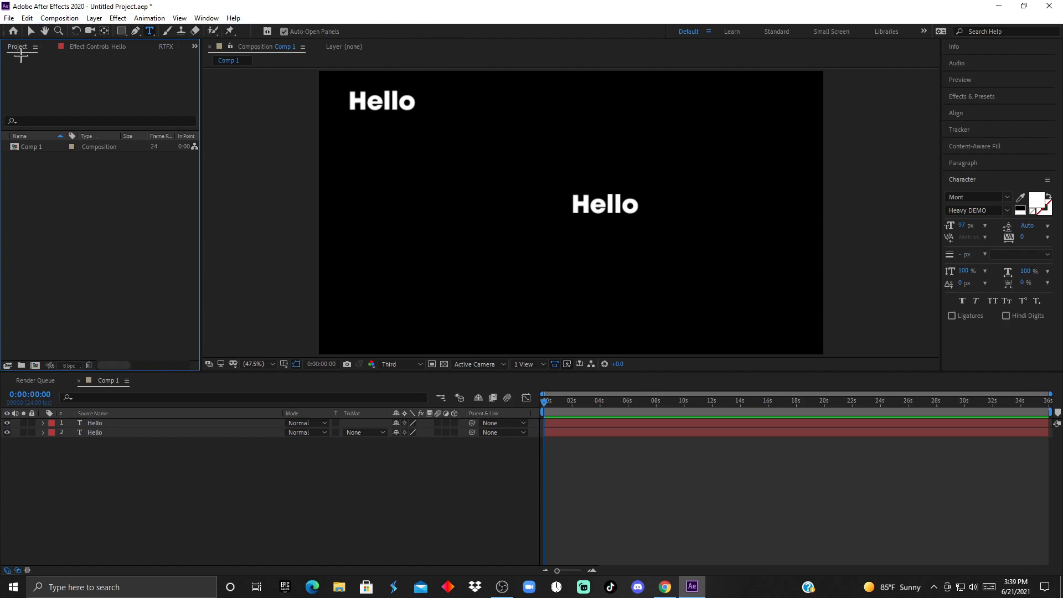
pyautogui.moveTo(52, 197)
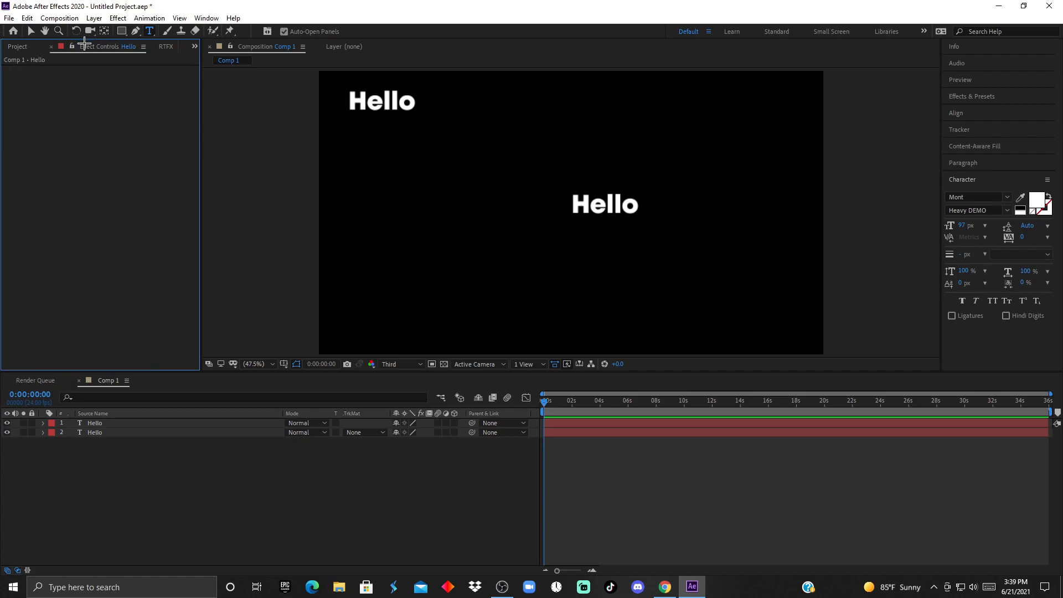
pyautogui.moveTo(53, 101)
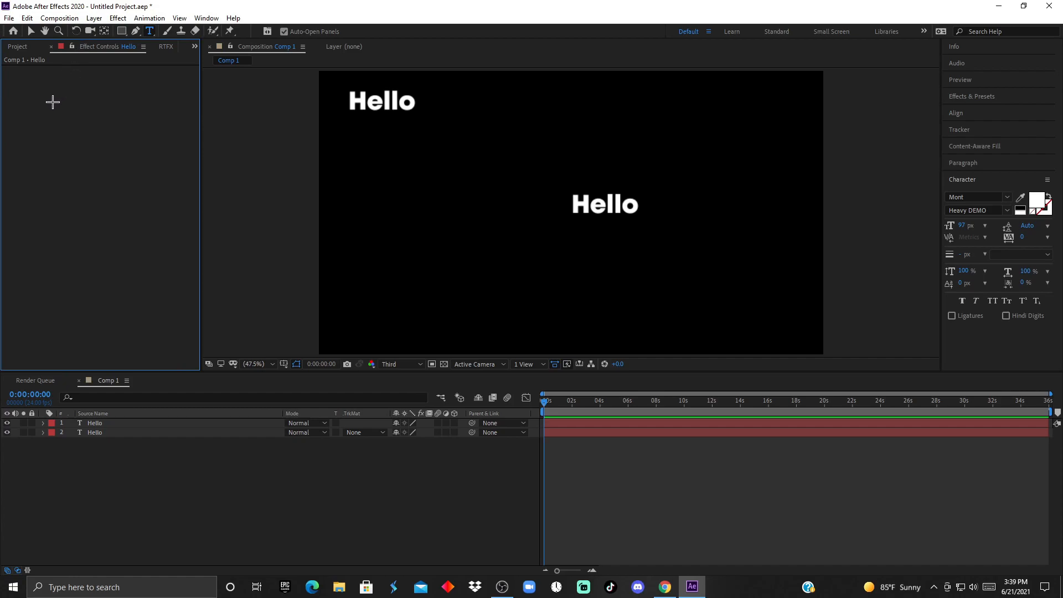
pyautogui.moveTo(458, 415)
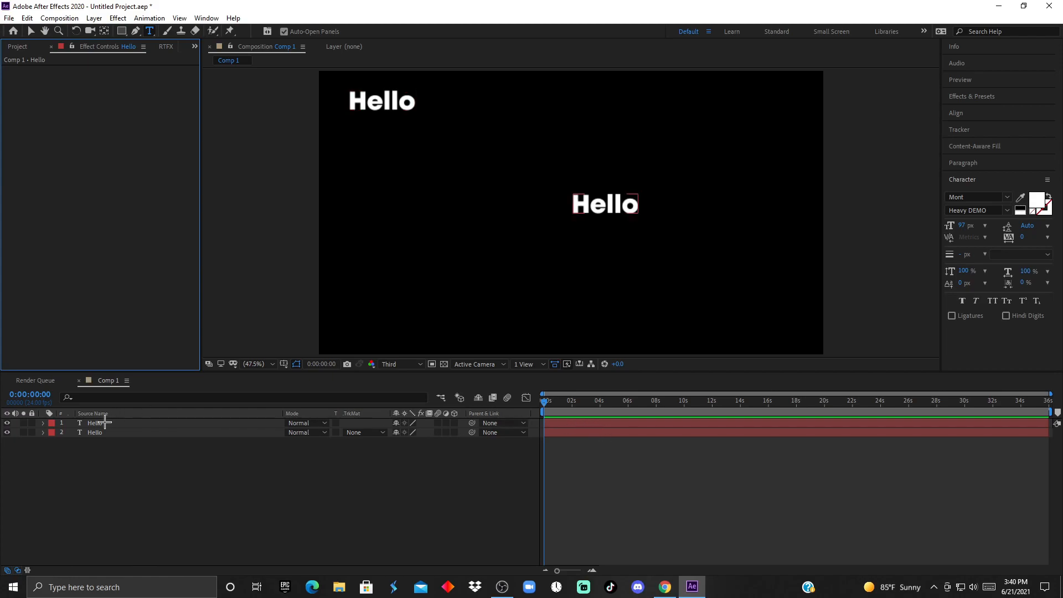
pyautogui.click(95, 422)
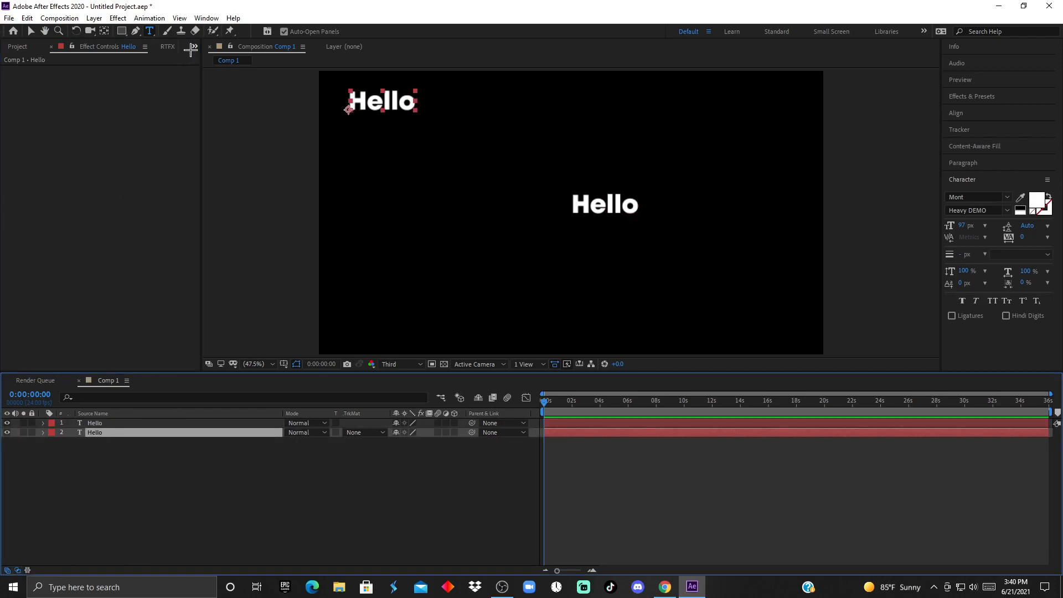
pyautogui.click(194, 47)
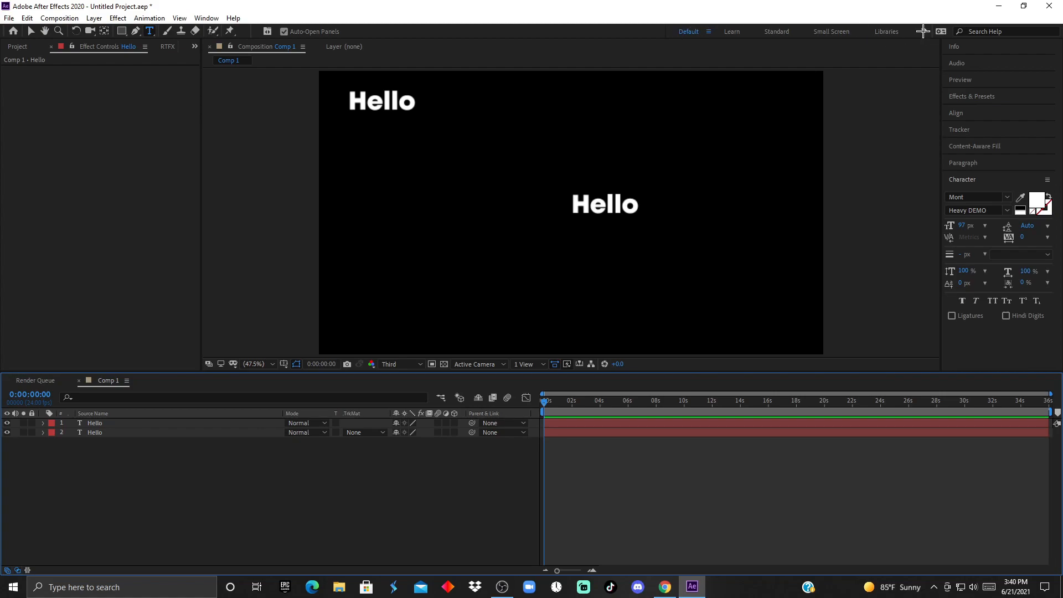
# - Add an empty text layer and expand the Audio, Effects & Presets and Align panels
pyautogui.click(206, 18)
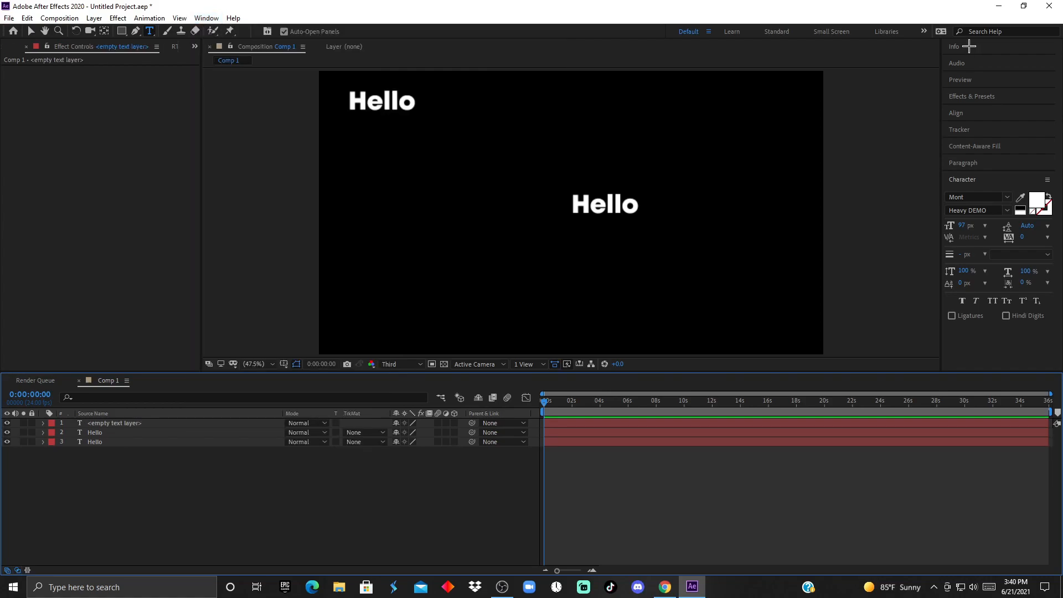
pyautogui.moveTo(979, 182)
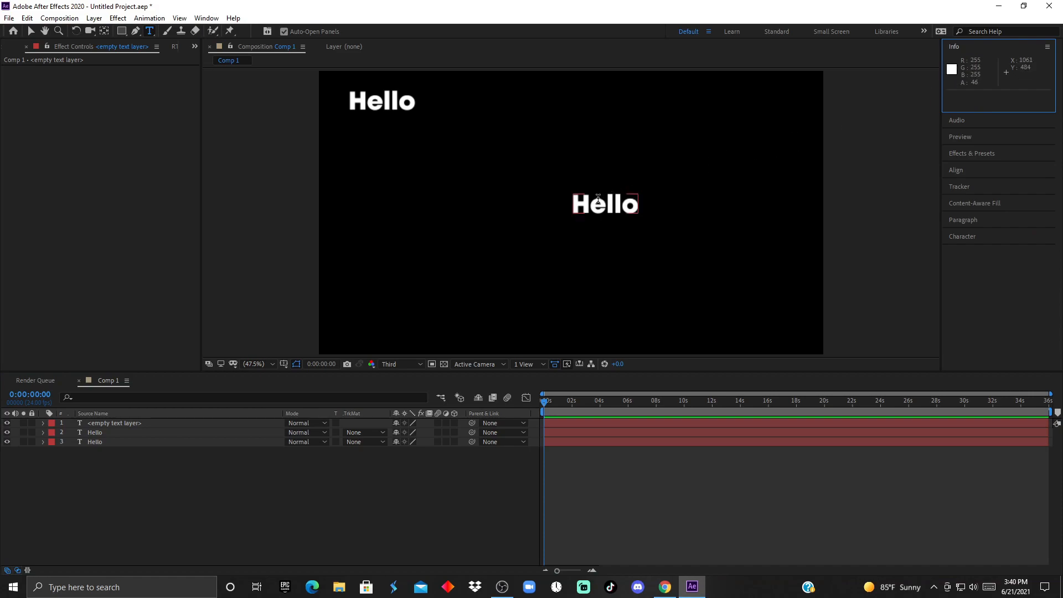
pyautogui.click(957, 120)
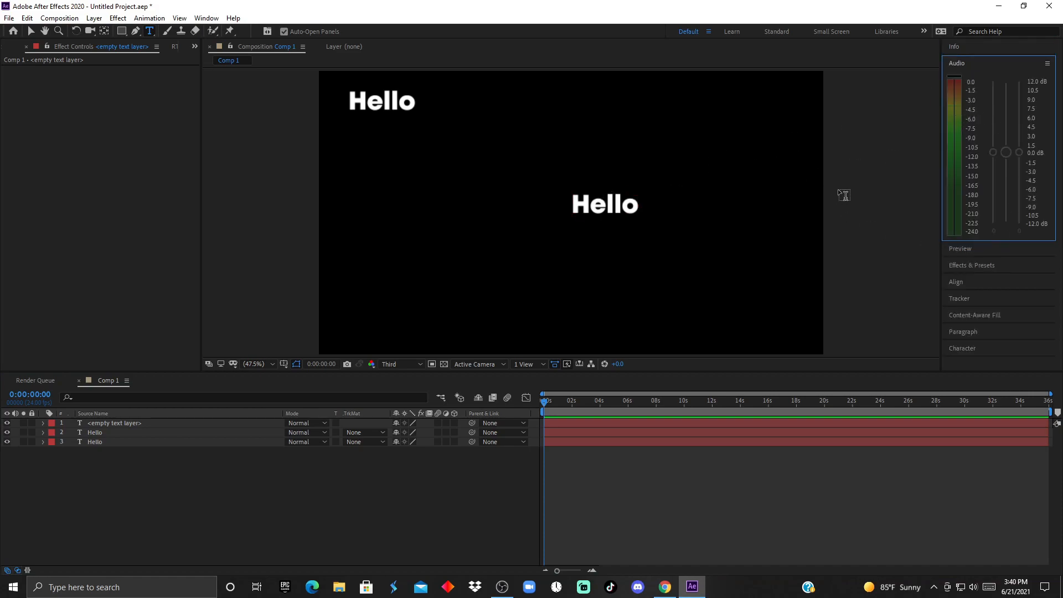
pyautogui.click(961, 249)
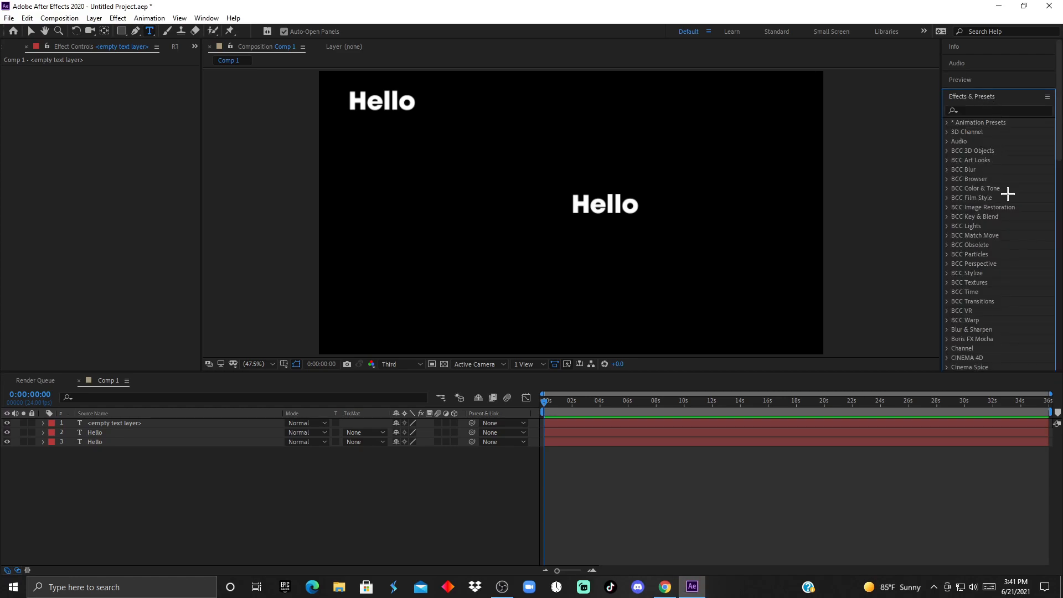
pyautogui.scroll(-3)
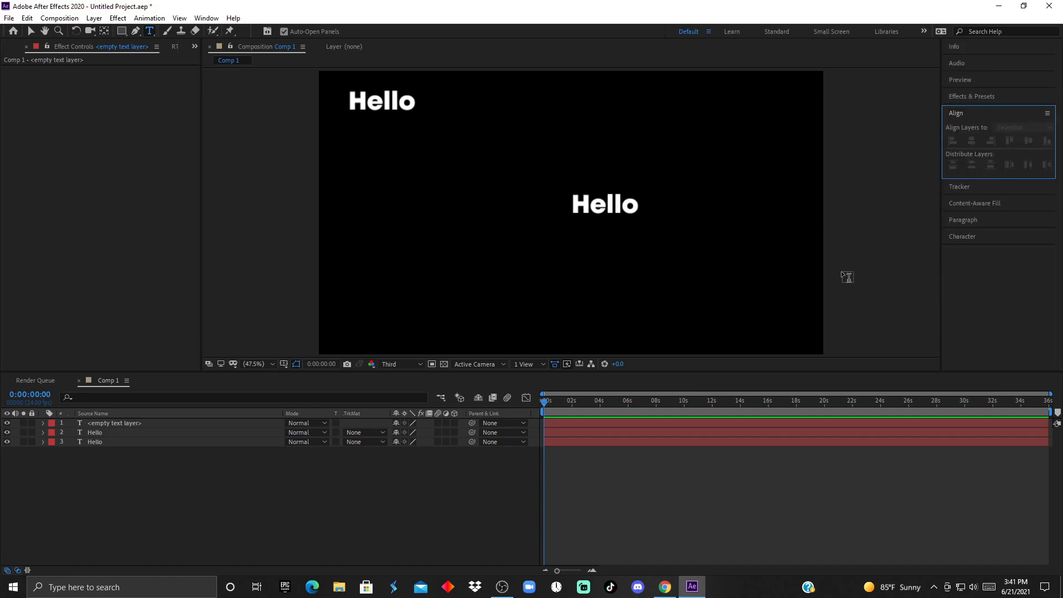
# - Inspect the centre Hello layer's Paragraph and Character settings, Mont Heavy at 97 px
pyautogui.click(94, 431)
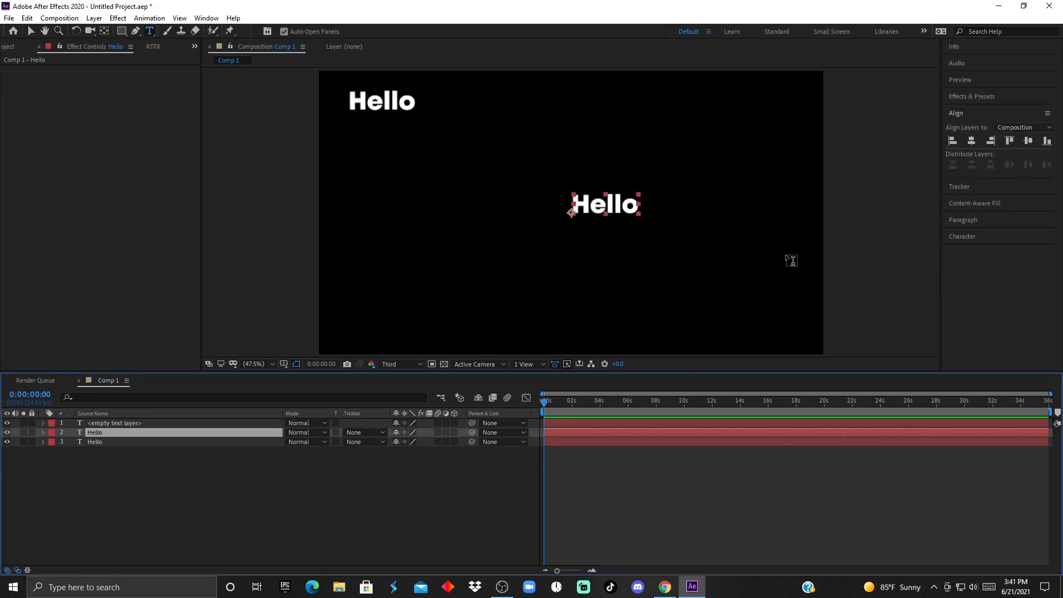
pyautogui.moveTo(972, 140)
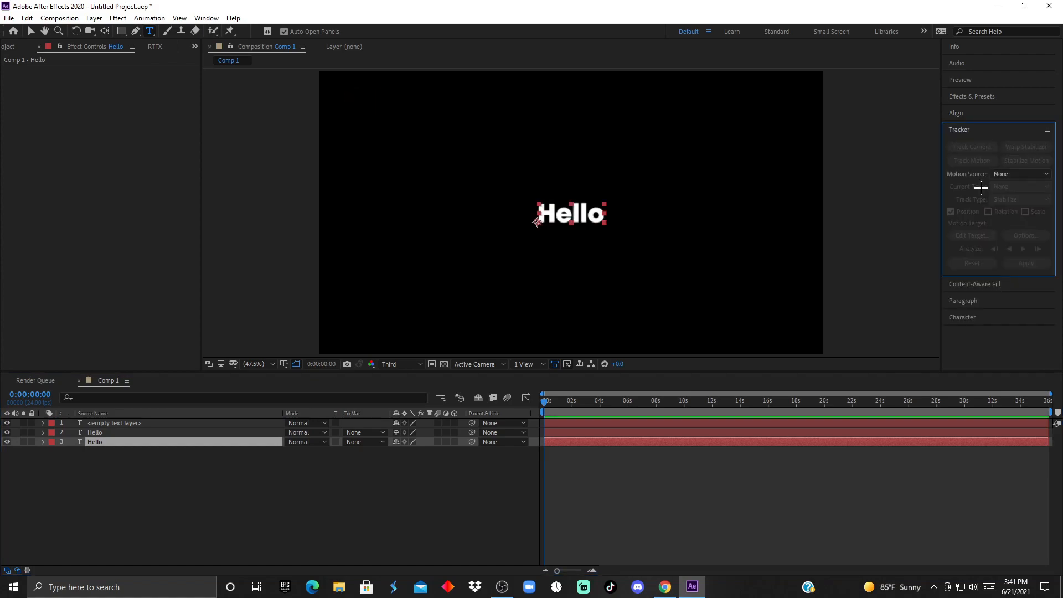
pyautogui.moveTo(960, 208)
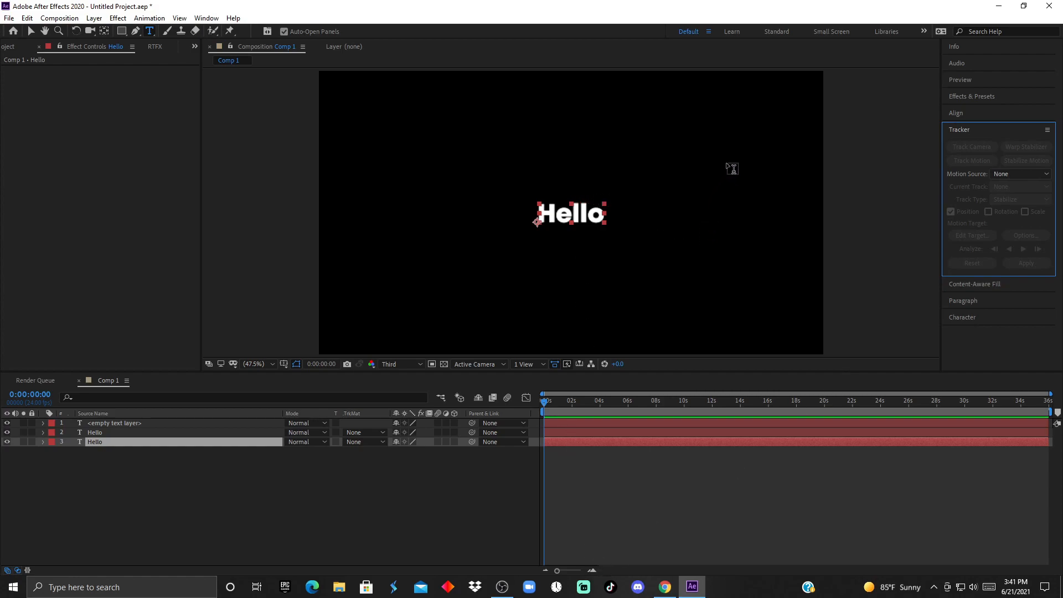
pyautogui.click(975, 284)
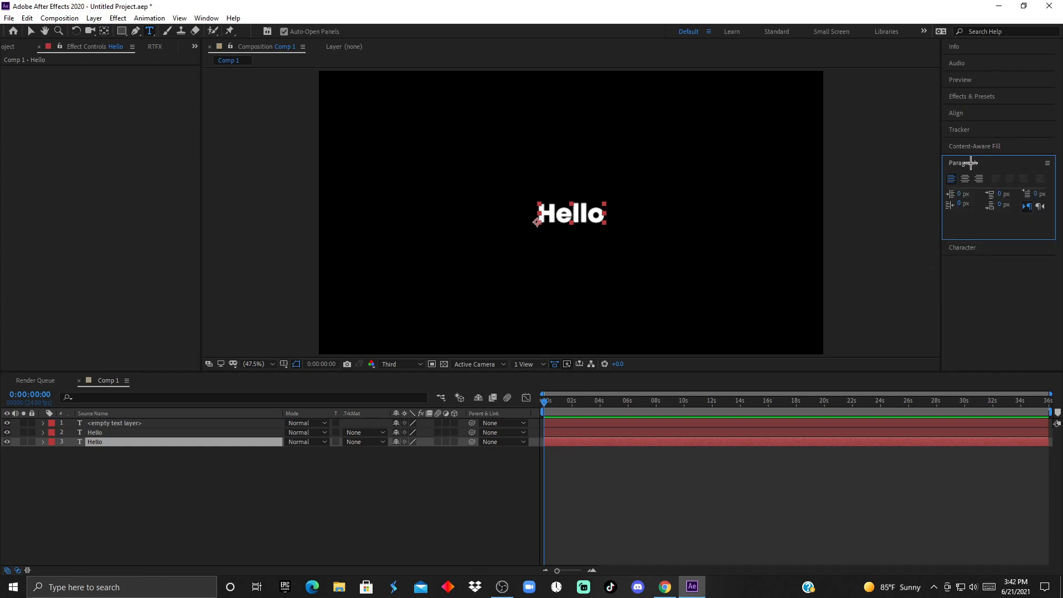
pyautogui.moveTo(991, 233)
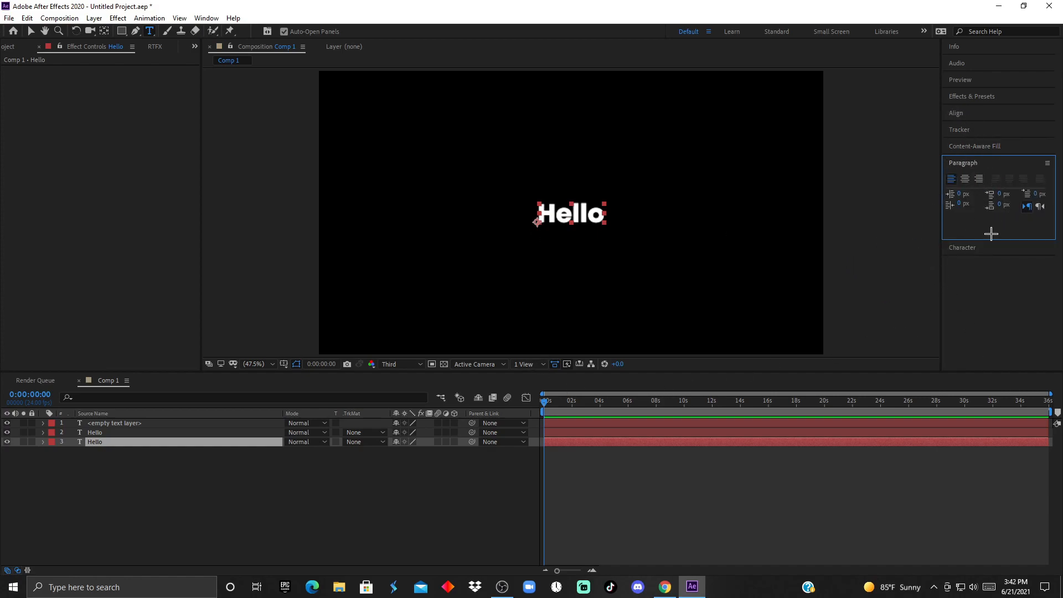
pyautogui.moveTo(976, 247)
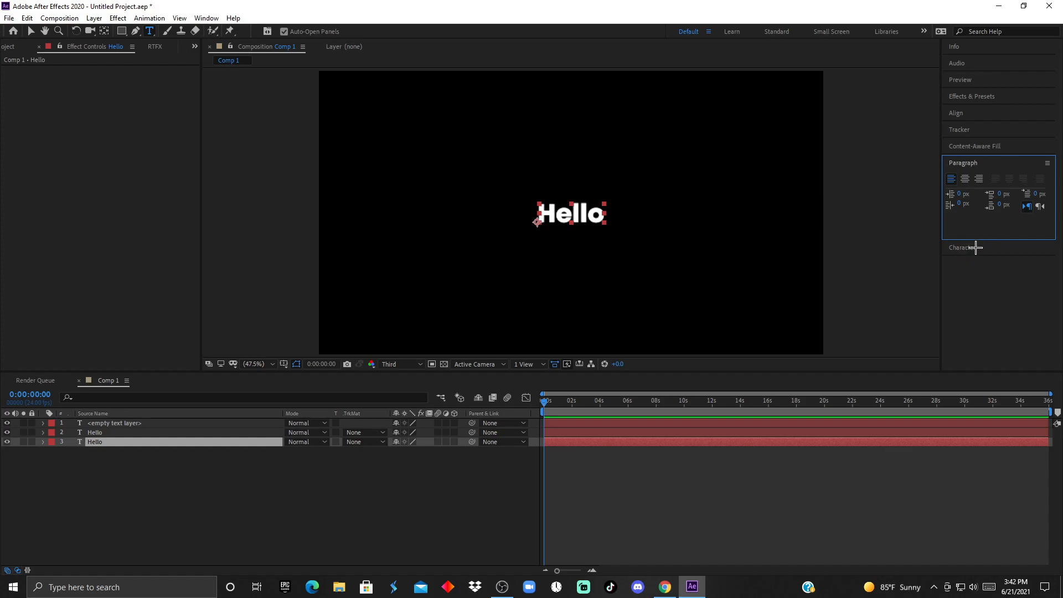
pyautogui.click(962, 248)
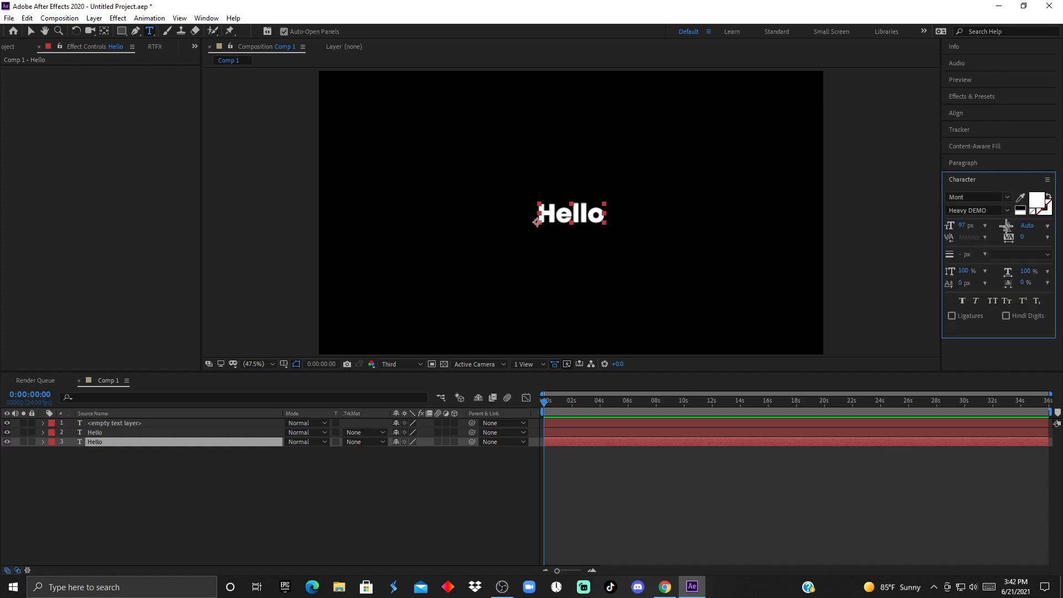
pyautogui.moveTo(882, 383)
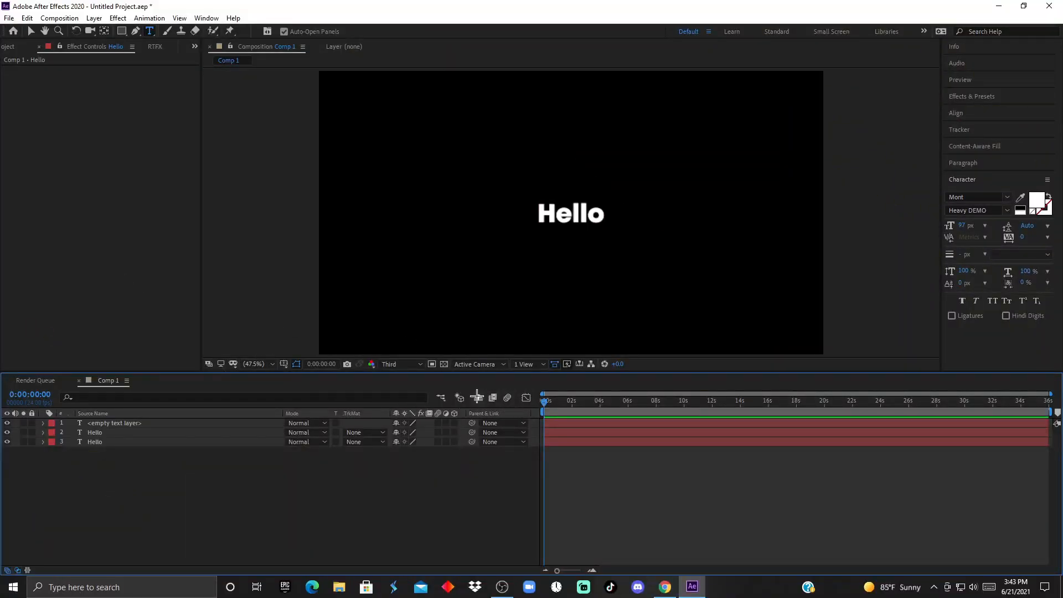
pyautogui.moveTo(459, 398)
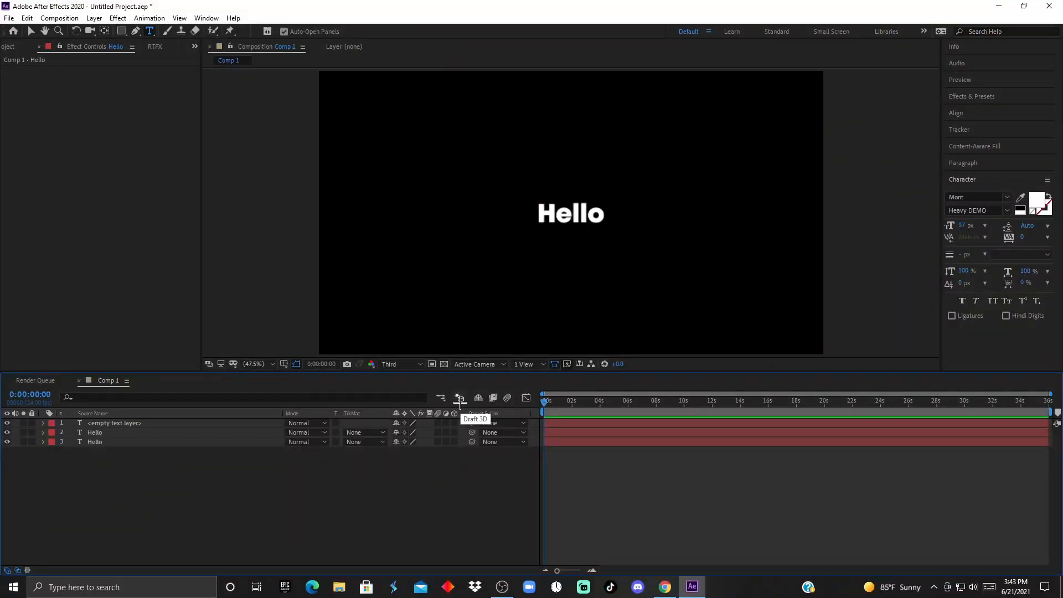
# - Import 212 boom bow.mp4 into the project and preview it in the Footage viewer
pyautogui.click(18, 46)
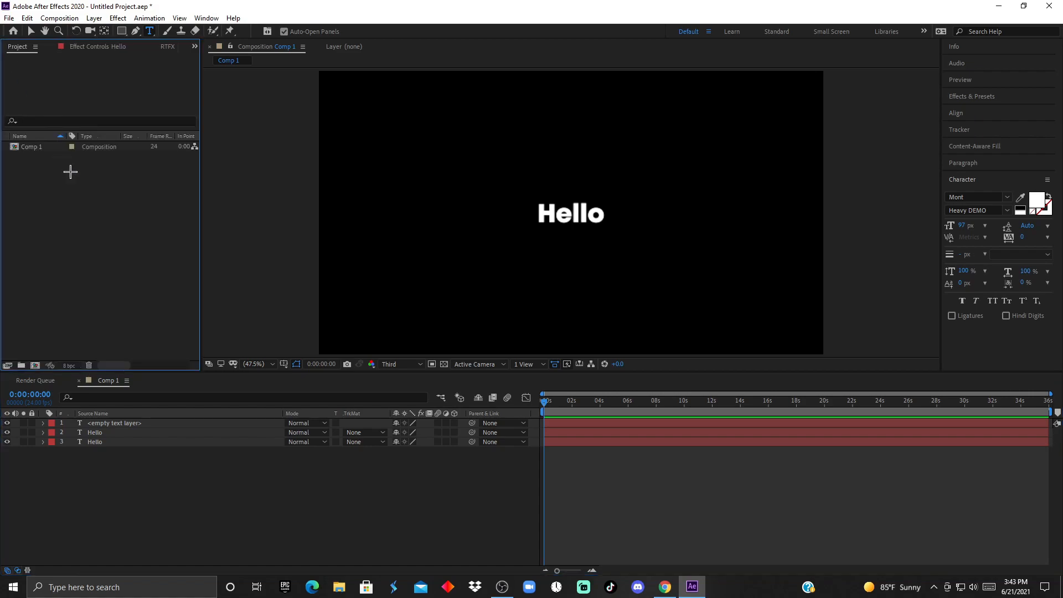
pyautogui.rightClick(70, 172)
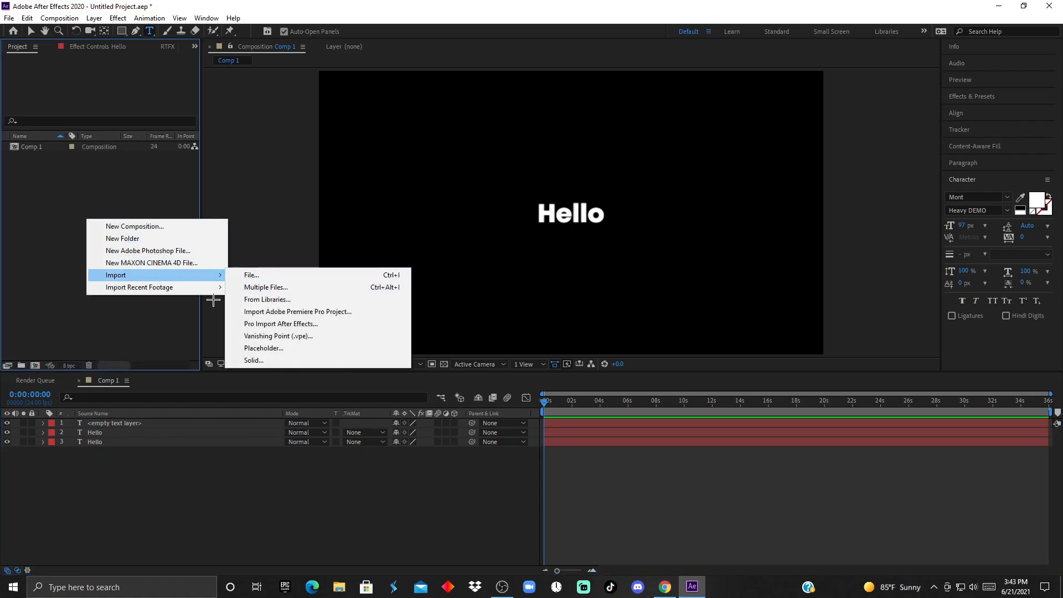
pyautogui.click(251, 275)
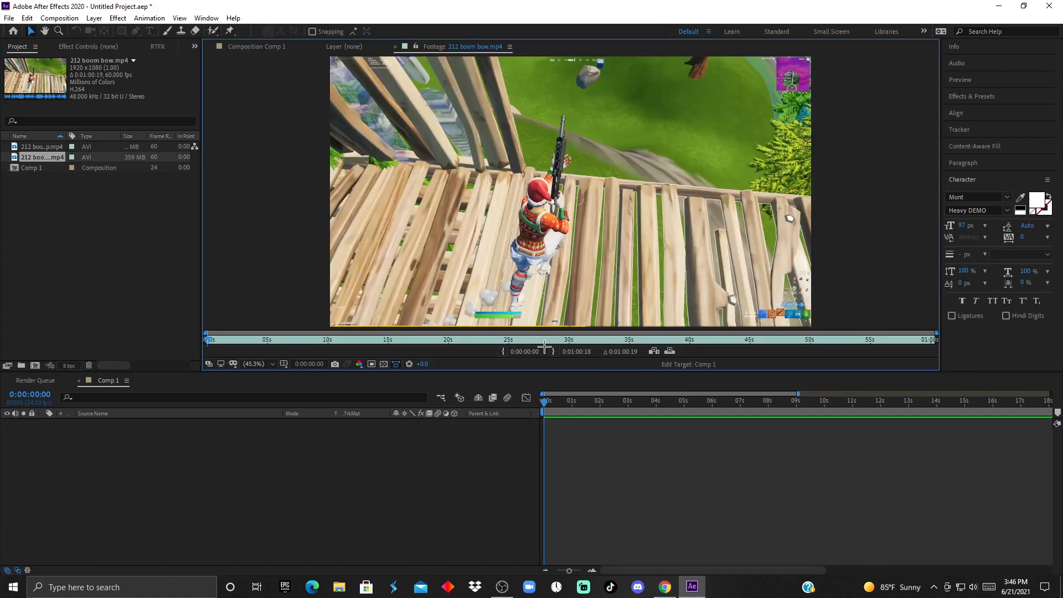
pyautogui.moveTo(578, 360)
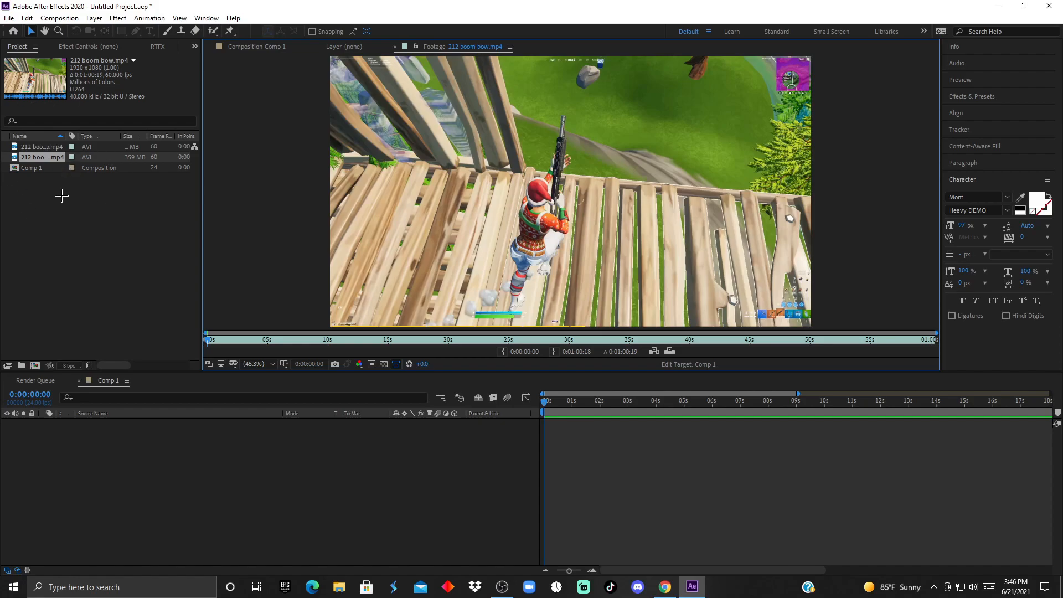
pyautogui.click(725, 338)
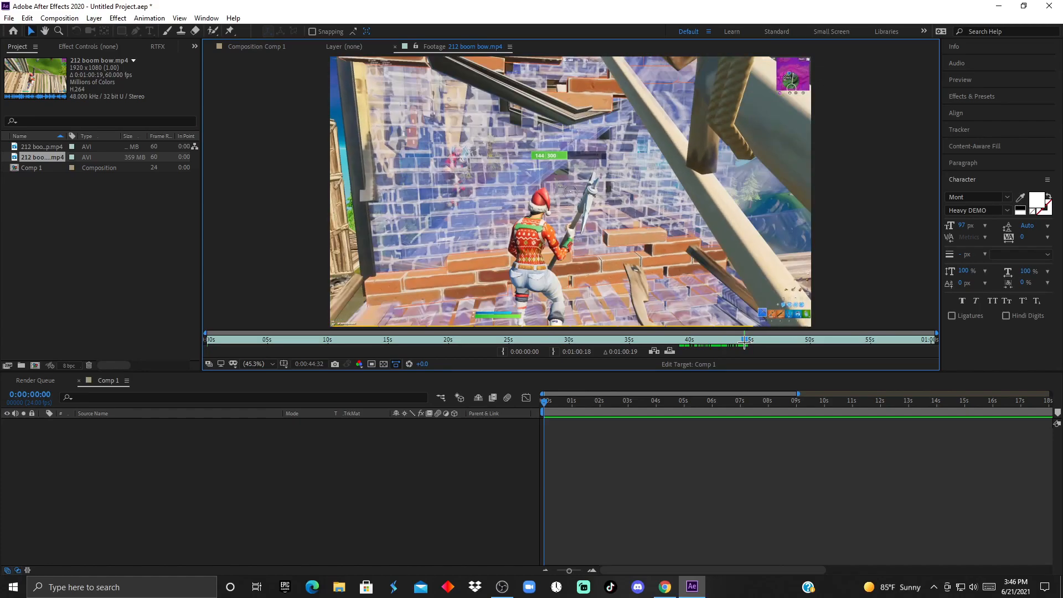
pyautogui.moveTo(503, 352)
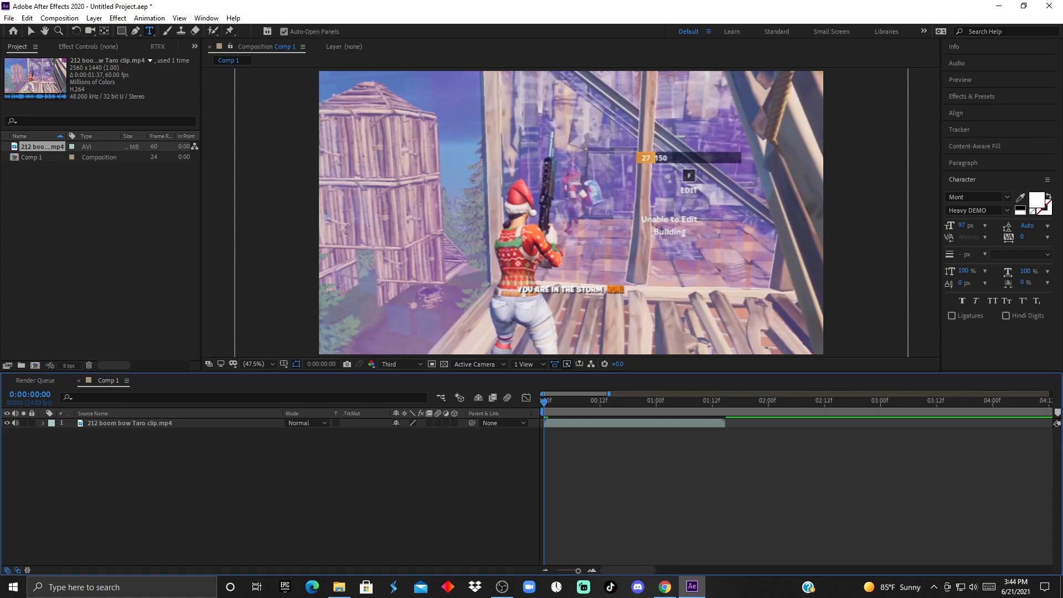
pyautogui.click(129, 422)
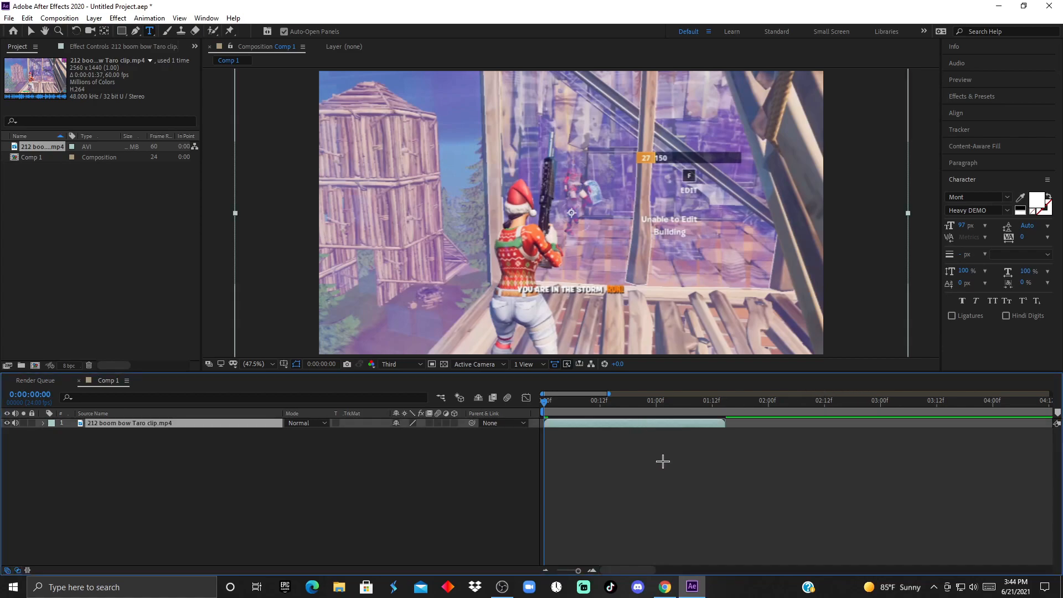
pyautogui.click(622, 401)
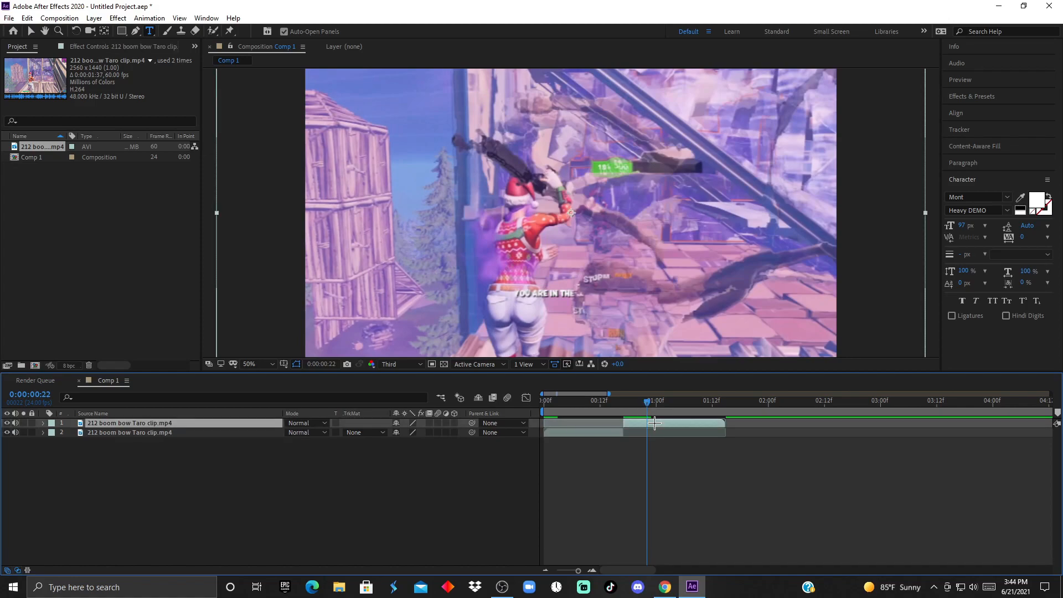
pyautogui.click(43, 422)
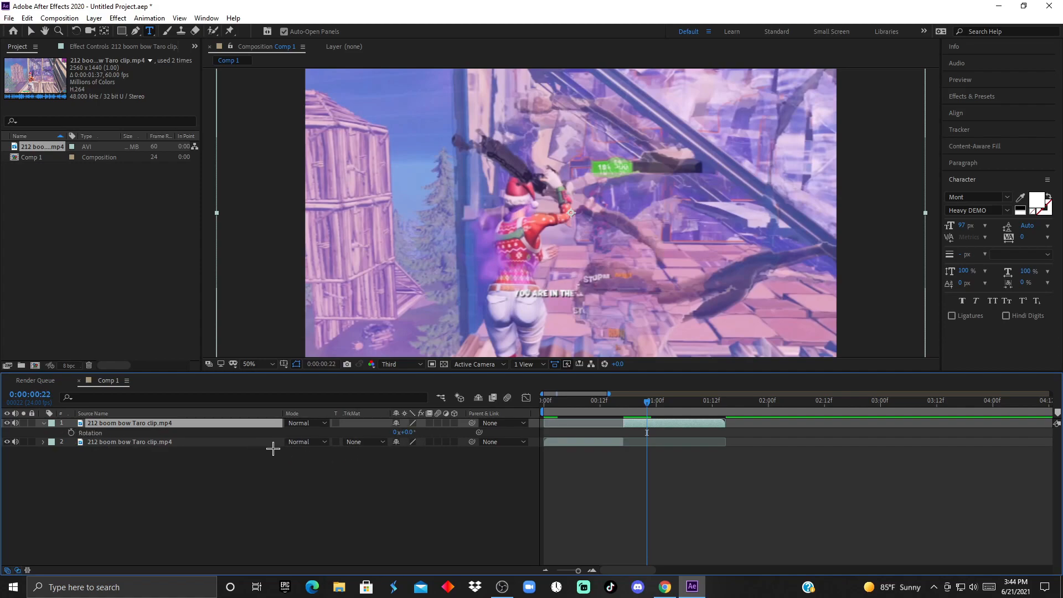
pyautogui.click(42, 423)
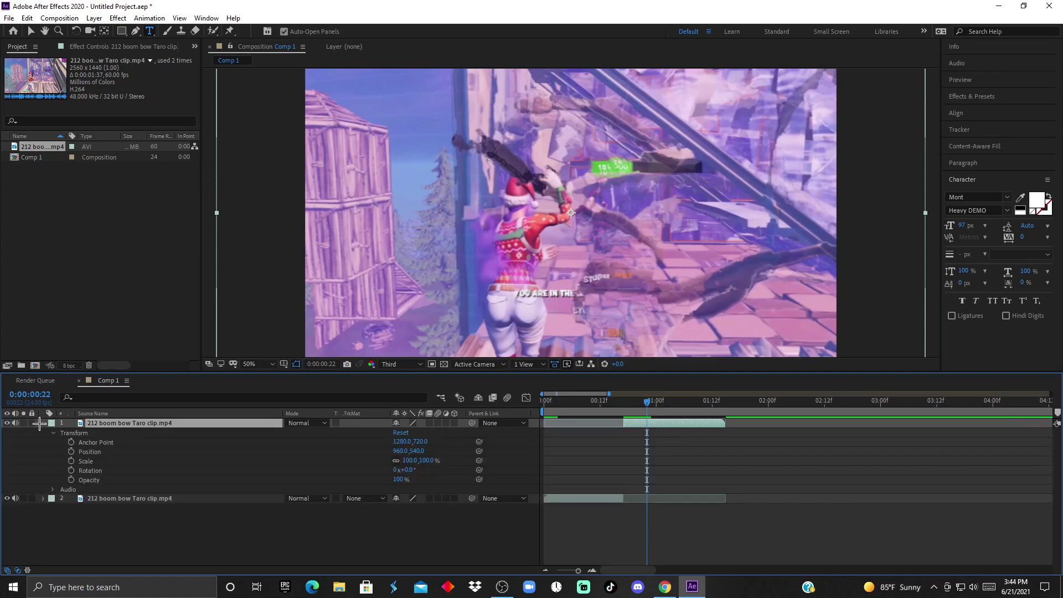
pyautogui.moveTo(113, 443)
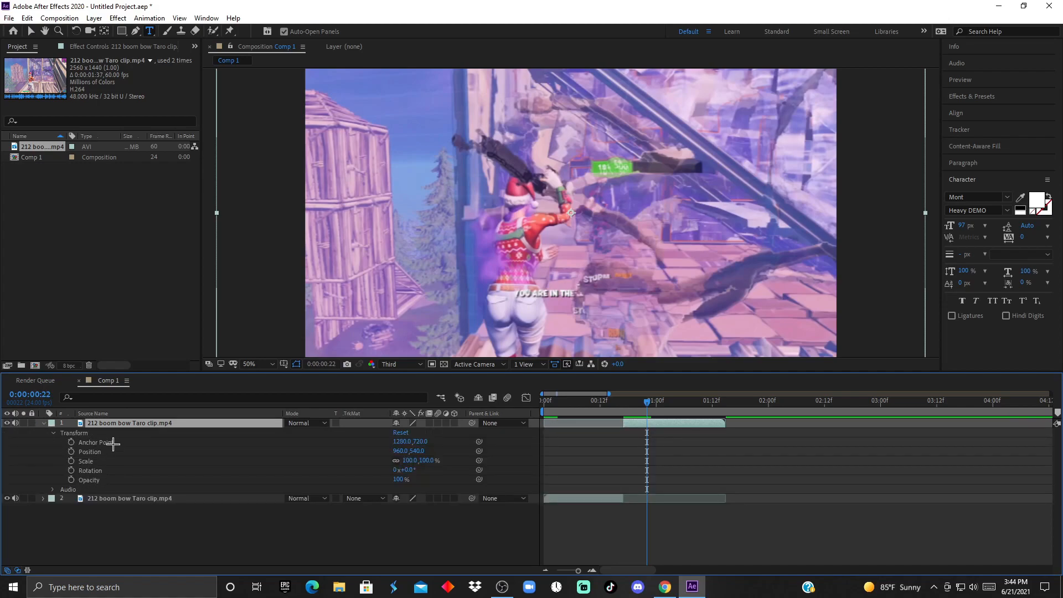
pyautogui.click(52, 423)
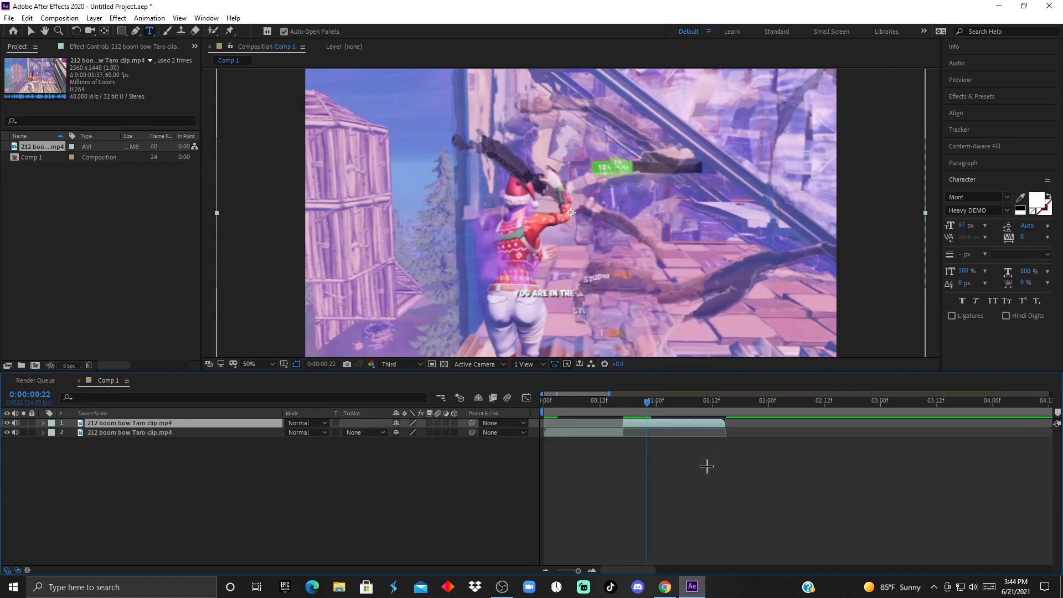
pyautogui.moveTo(402, 460)
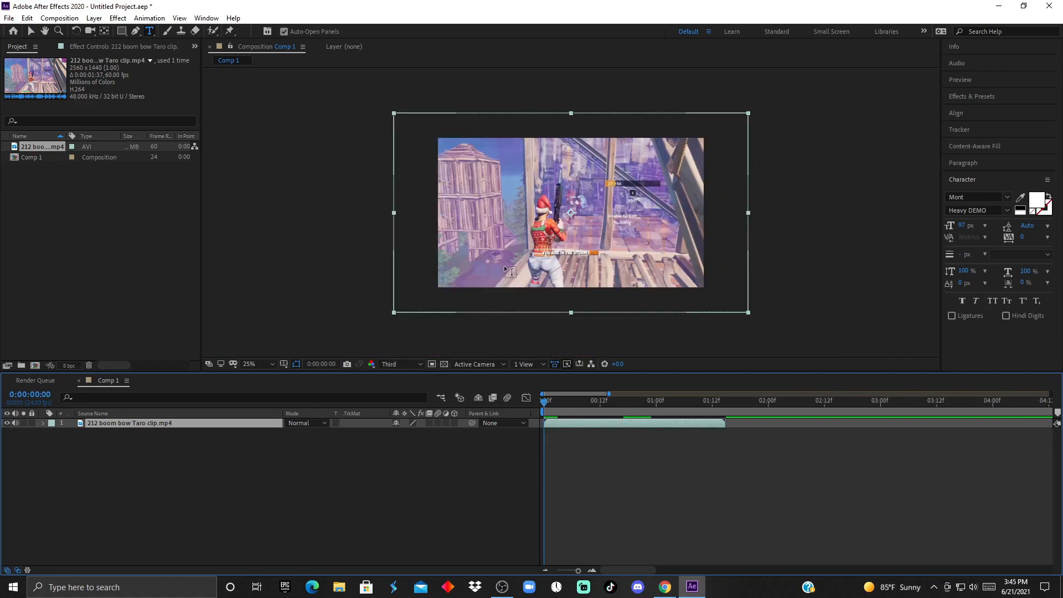
# - Enable time remapping on layer 2 with keyframes bounding the section near four seconds
pyautogui.rightClick(477, 254)
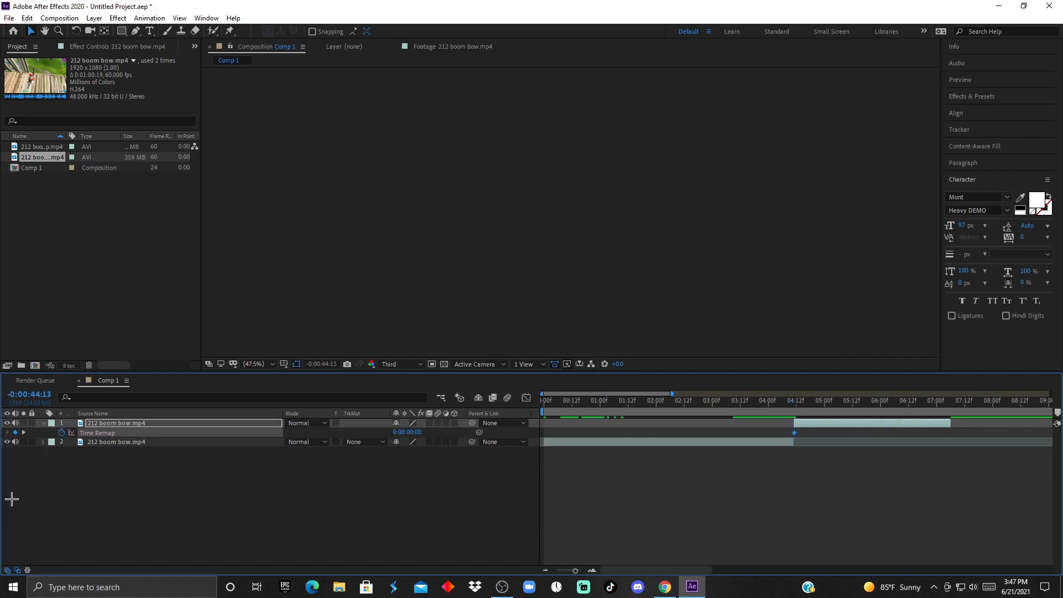
pyautogui.click(794, 400)
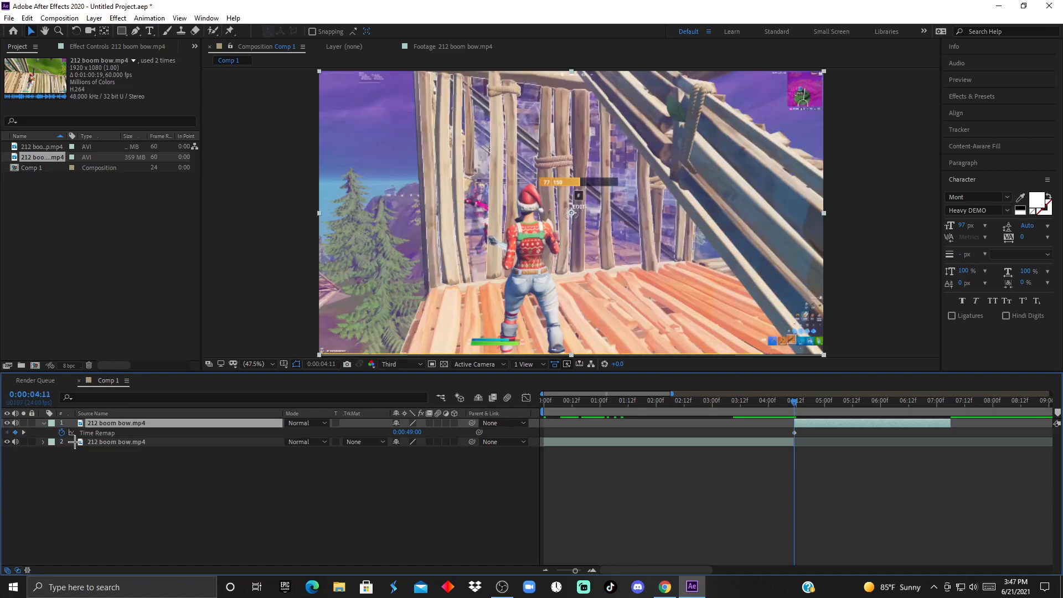
pyautogui.click(948, 400)
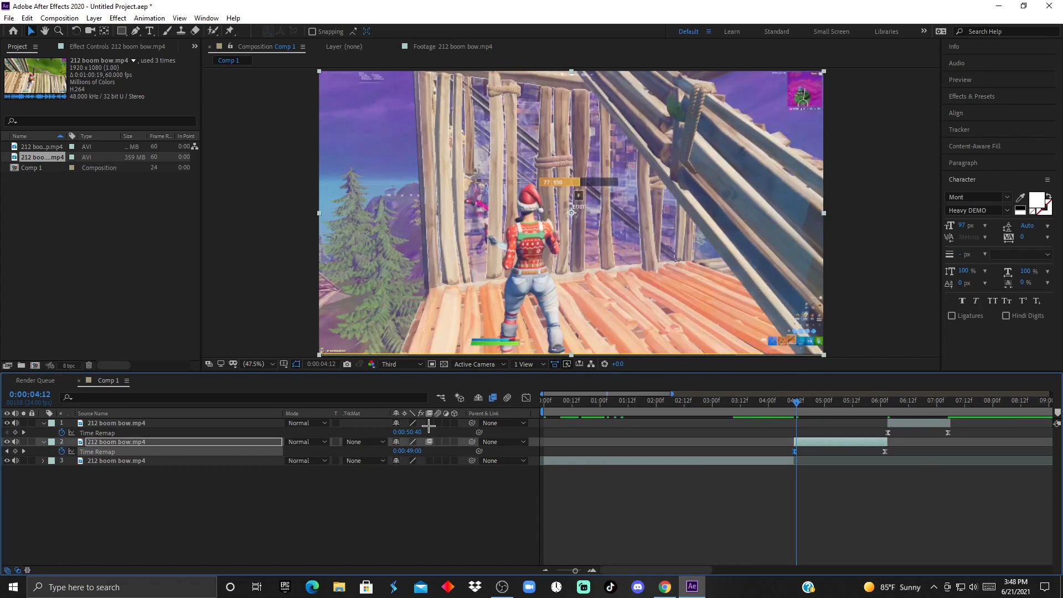
pyautogui.moveTo(429, 437)
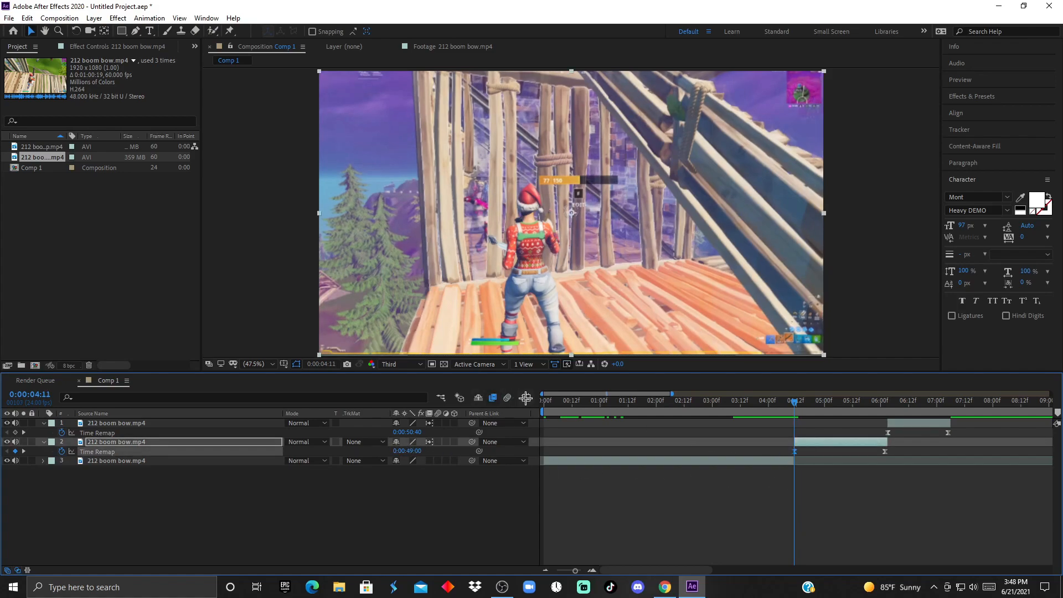
# - Ease layer 2's time remap into a steep S-shaped speed ramp in the Graph Editor
pyautogui.click(526, 397)
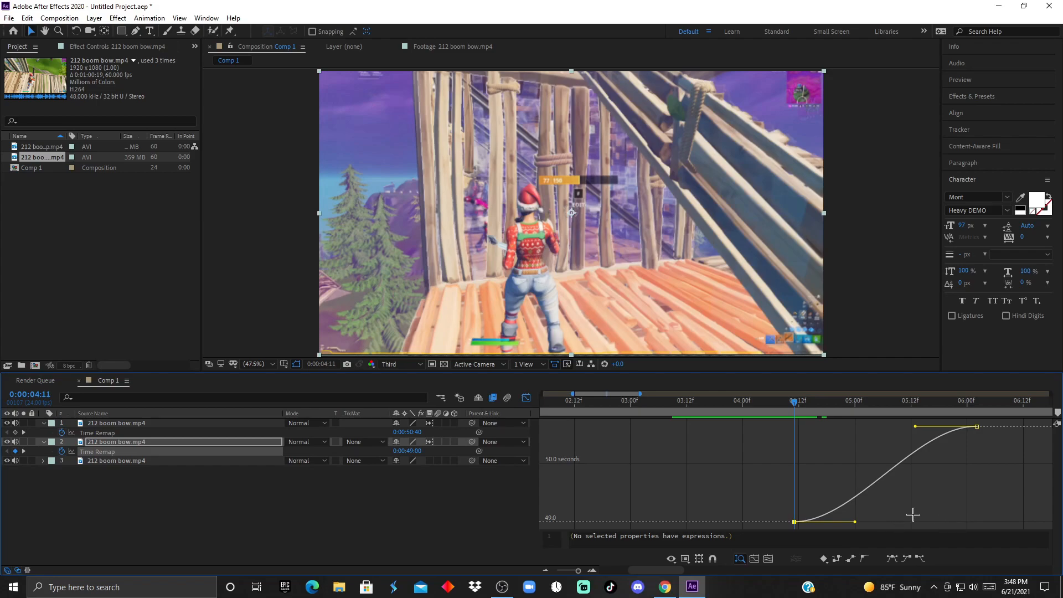
pyautogui.moveTo(938, 517)
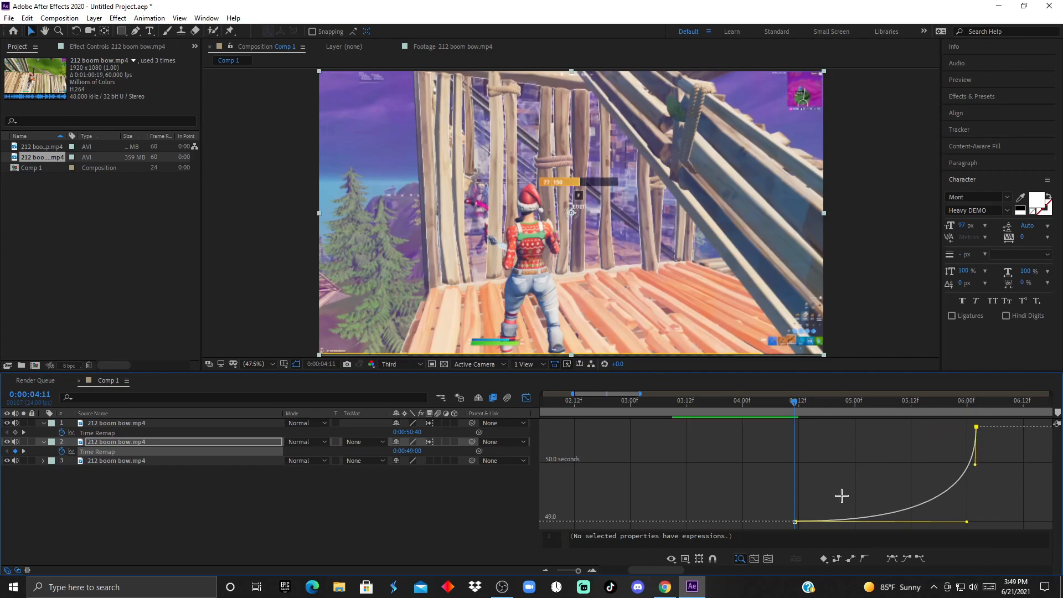
pyautogui.moveTo(794, 522)
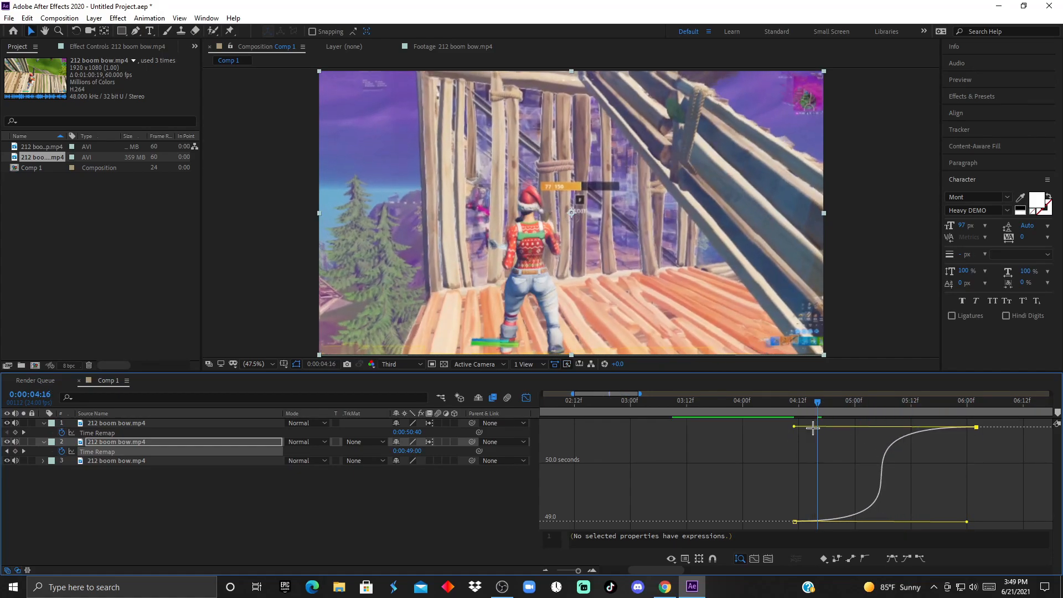
pyautogui.moveTo(823, 523)
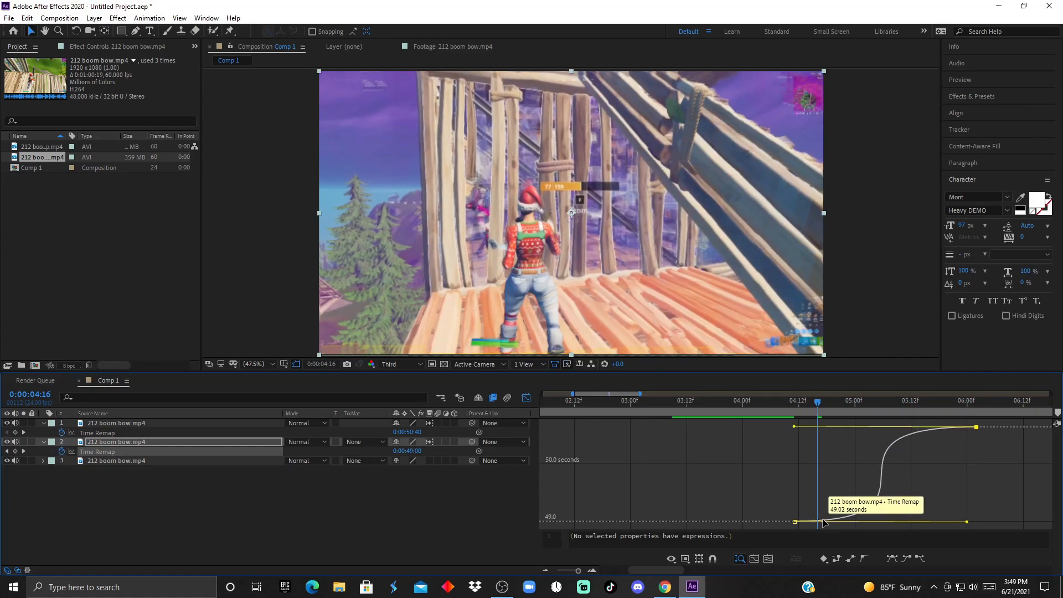
pyautogui.moveTo(888, 464)
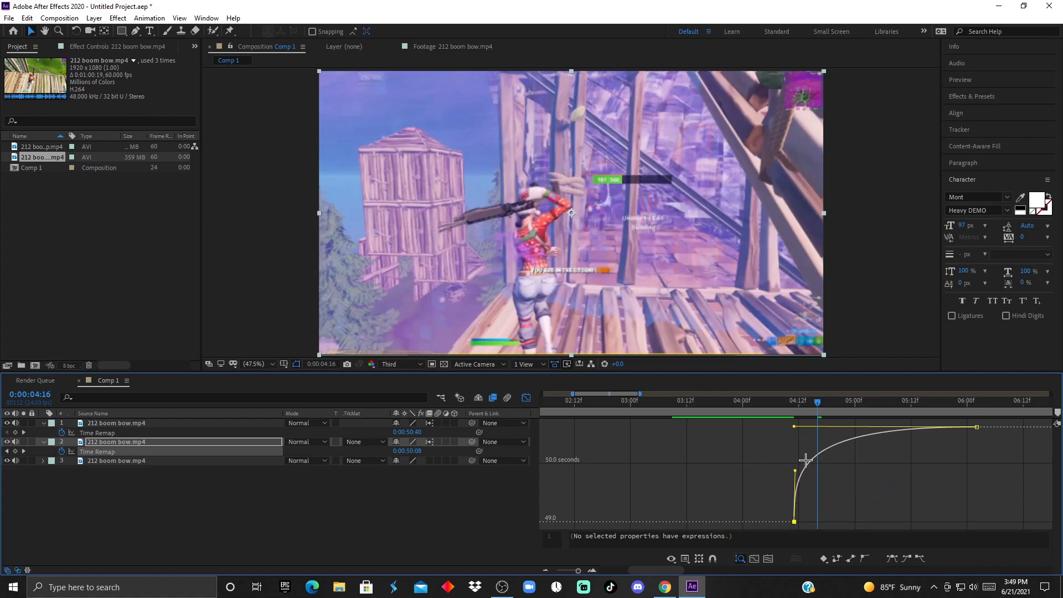
pyautogui.moveTo(939, 433)
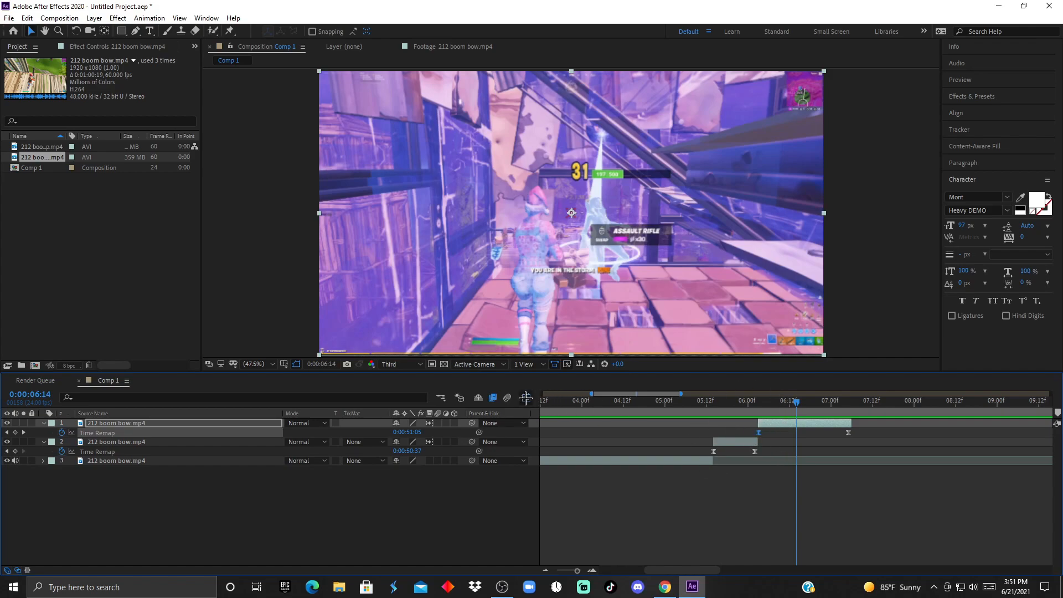
# - Leave the Graph Editor and select the three gameplay clip layers for their options
pyautogui.click(525, 397)
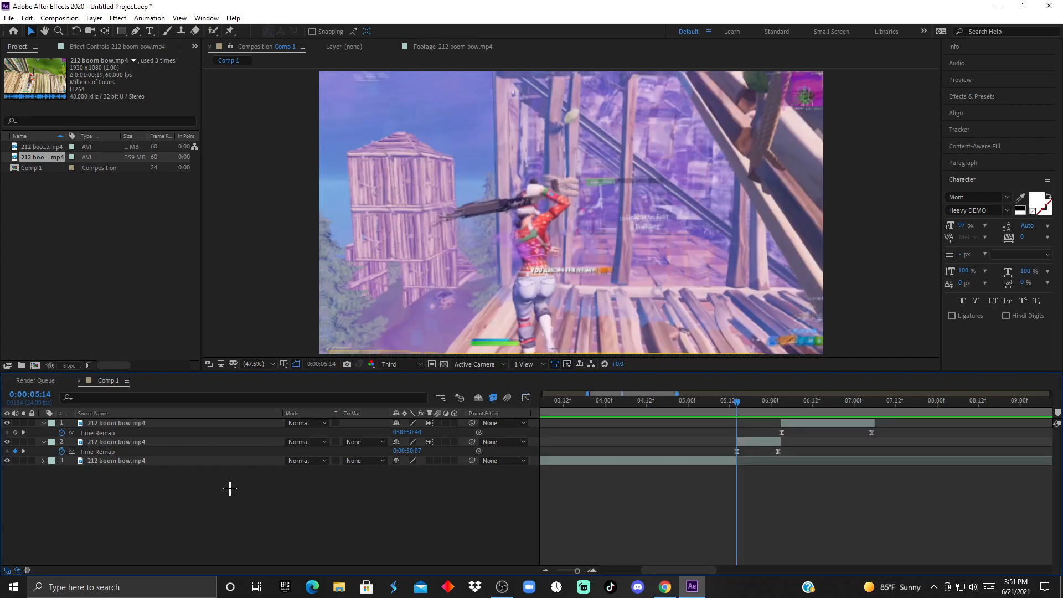
pyautogui.moveTo(246, 507)
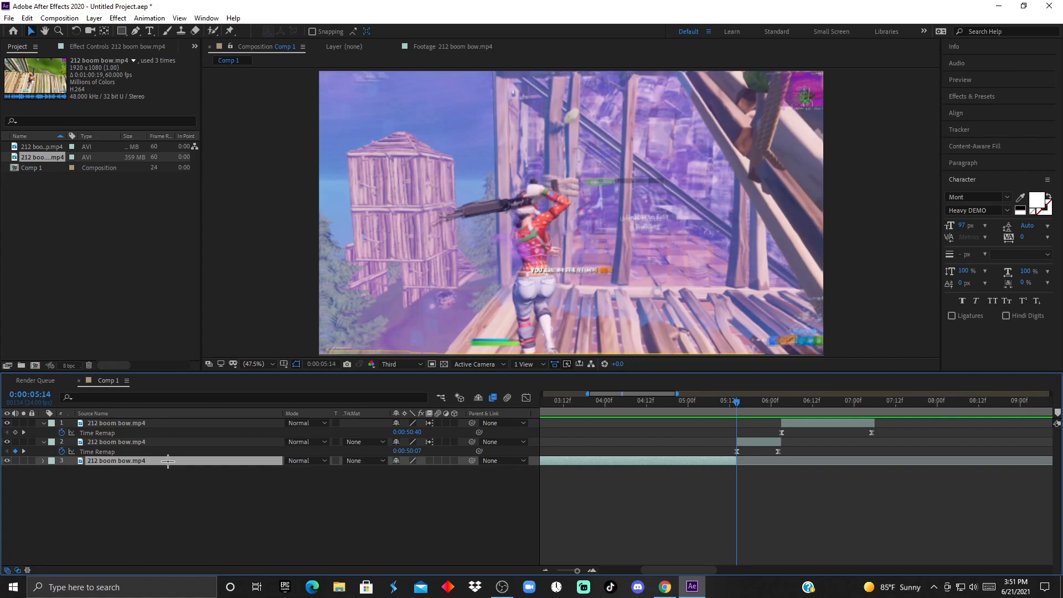
pyautogui.moveTo(264, 481)
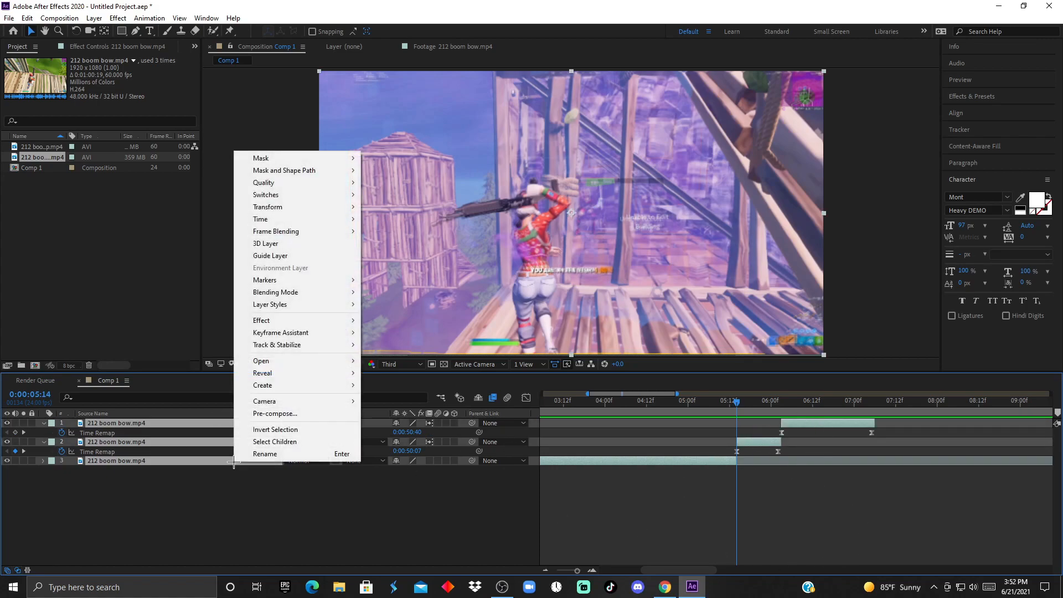
# - Pre-compose the three clips into Pre-comp 1, moving all attributes into it
pyautogui.click(276, 414)
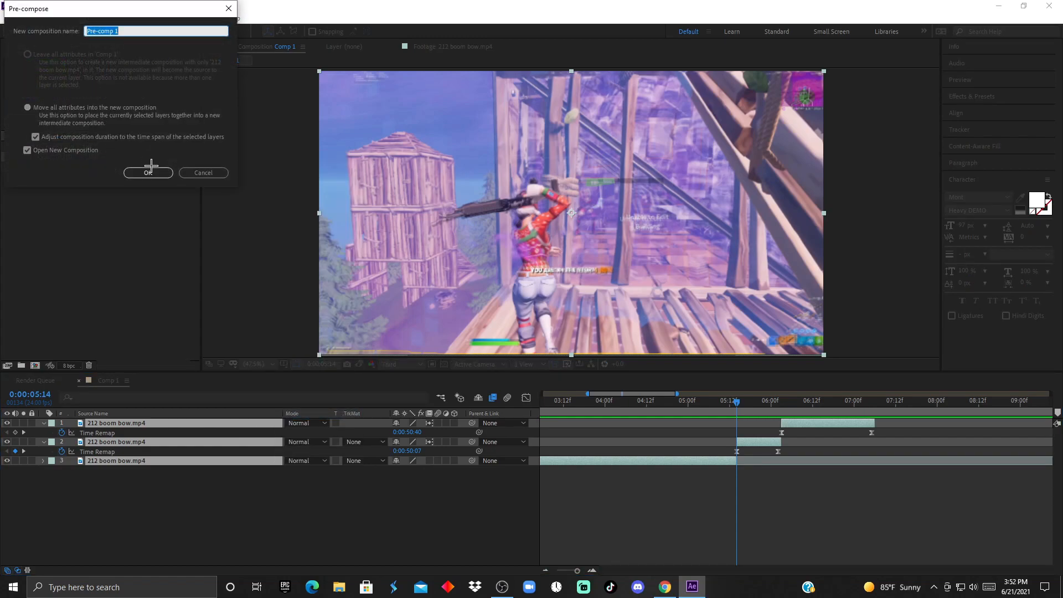
pyautogui.click(148, 172)
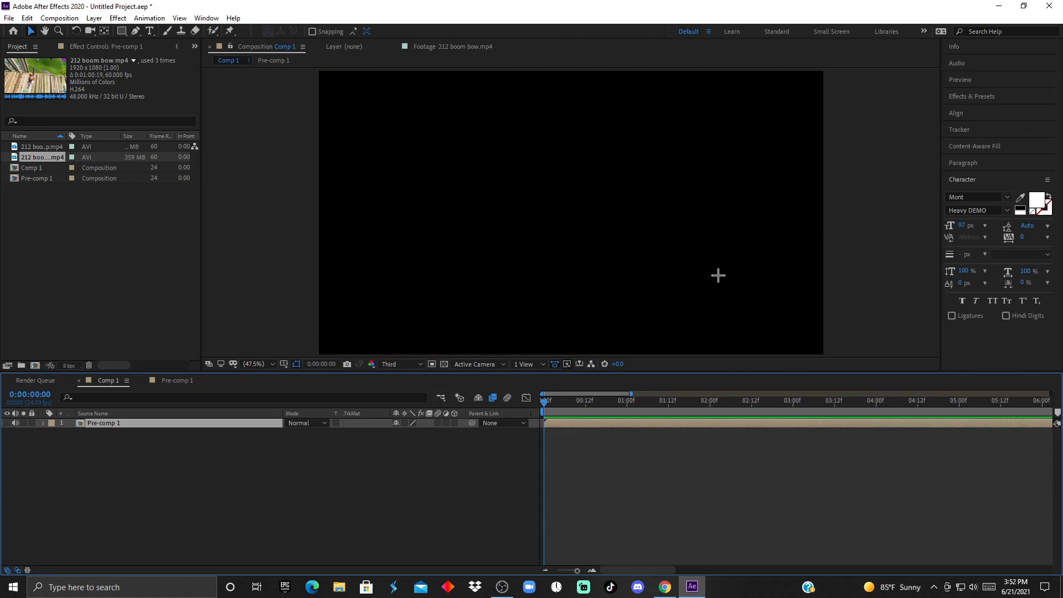
# - Place a white 'Like This Video.' text layer centered in Comp 1 above Pre-comp 1
pyautogui.click(258, 364)
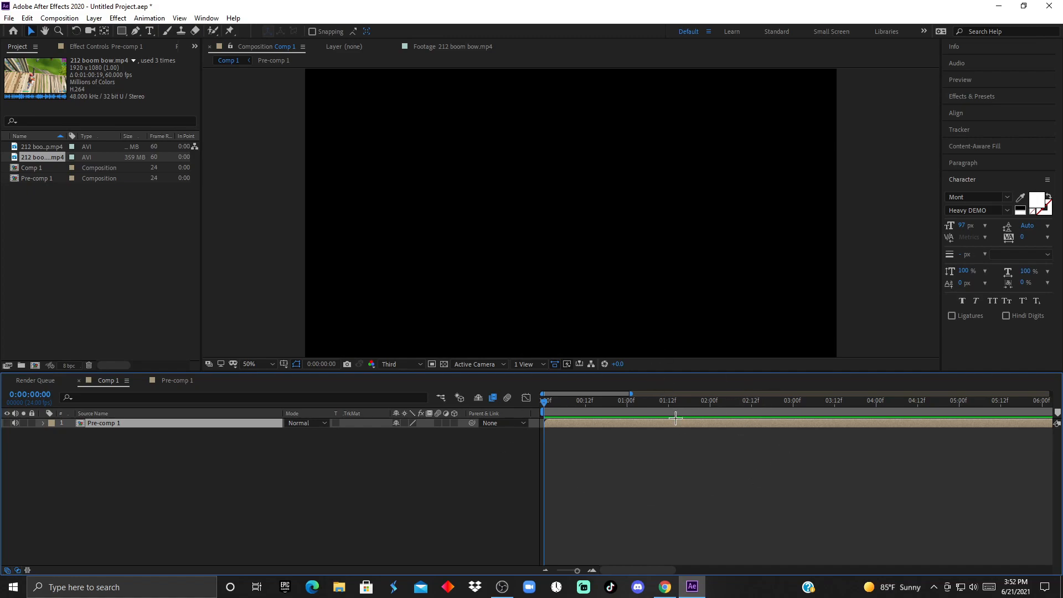
pyautogui.moveTo(528, 397)
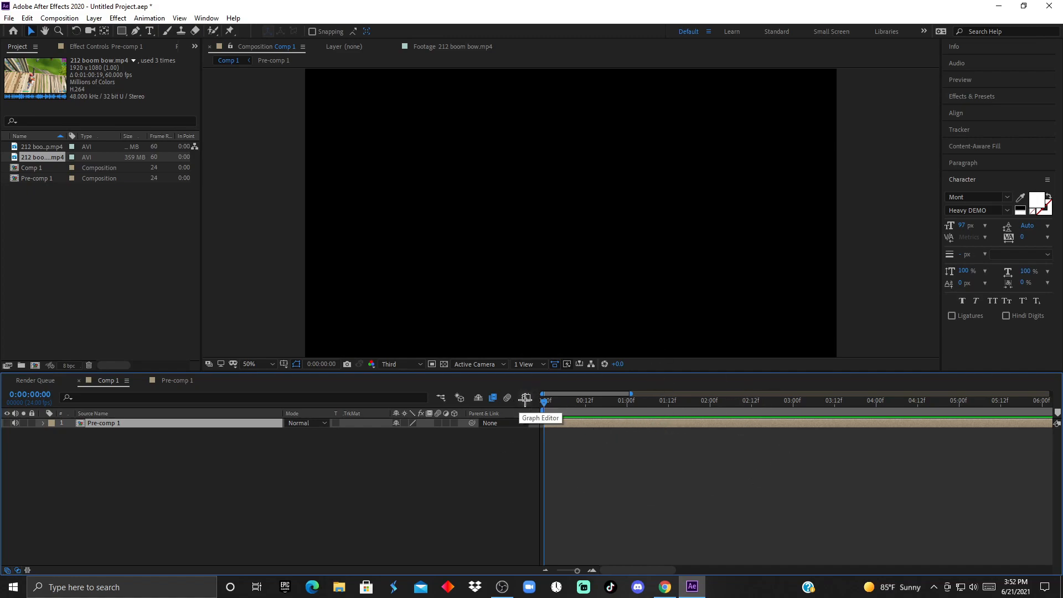
pyautogui.moveTo(525, 392)
pyautogui.write('Like This Video.')
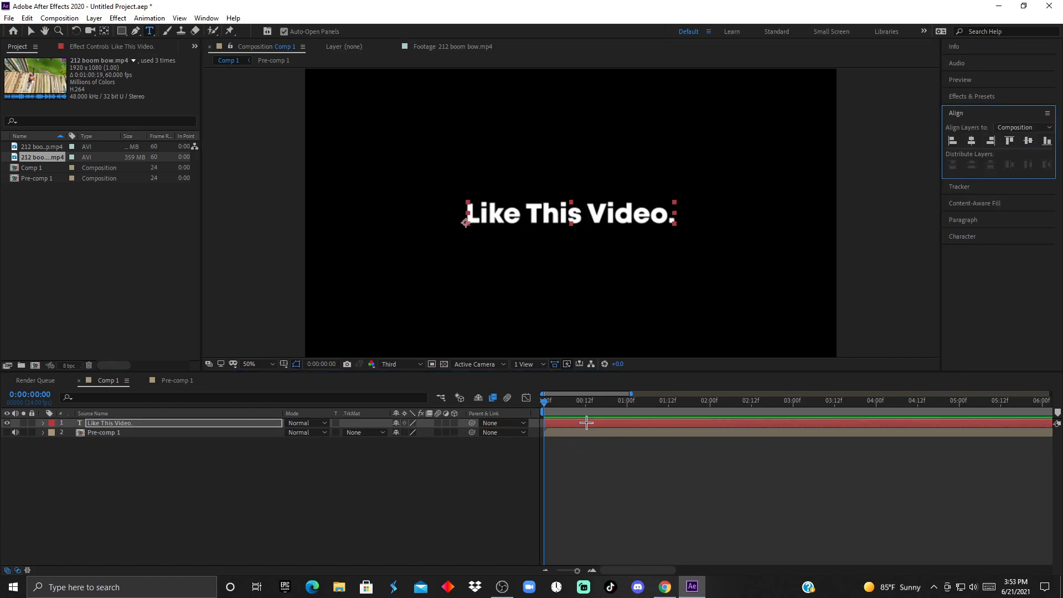
# - Keyframe the text's Scale from a centered anchor point, reaching 202% at about 2 seconds
pyautogui.click(43, 423)
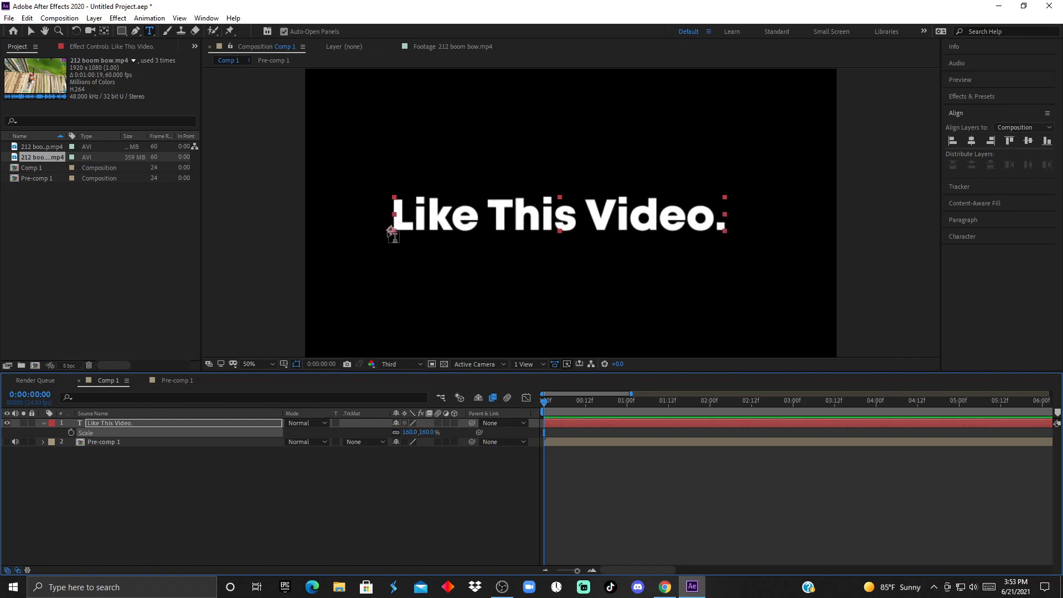
pyautogui.moveTo(374, 242)
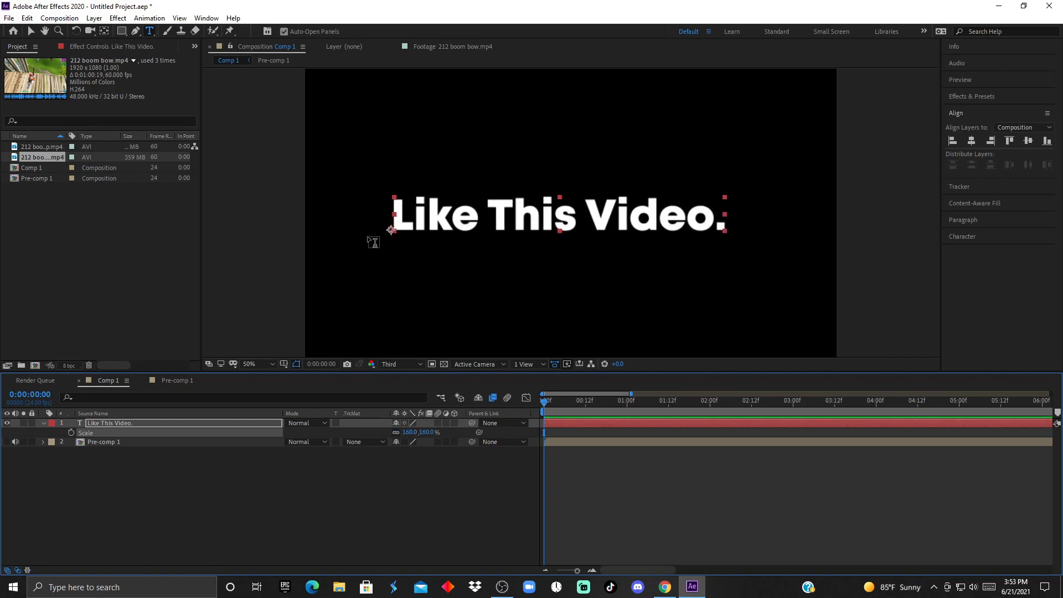
pyautogui.moveTo(107, 31)
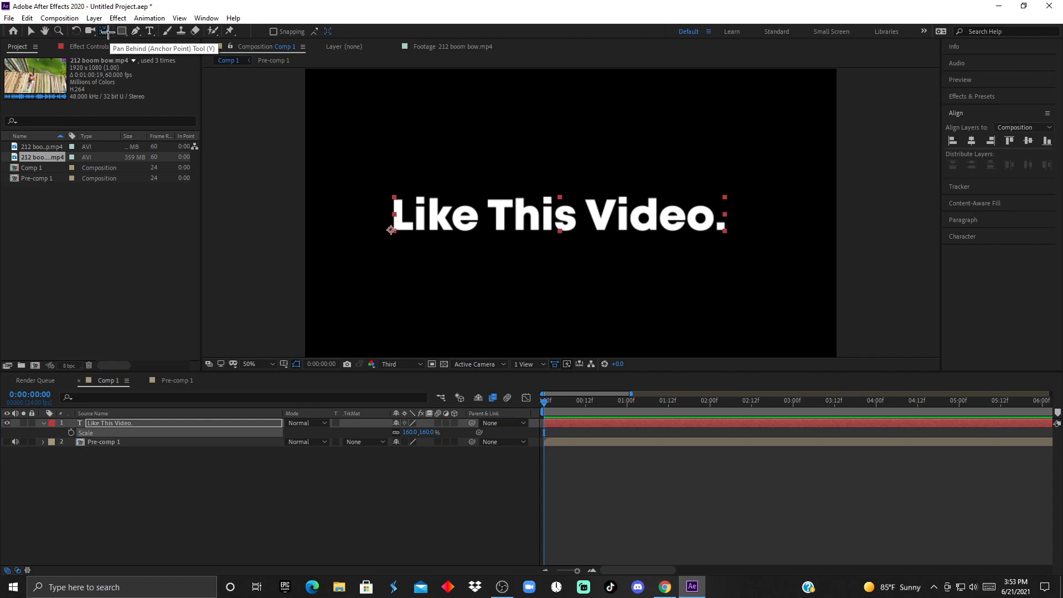
pyautogui.click(558, 215)
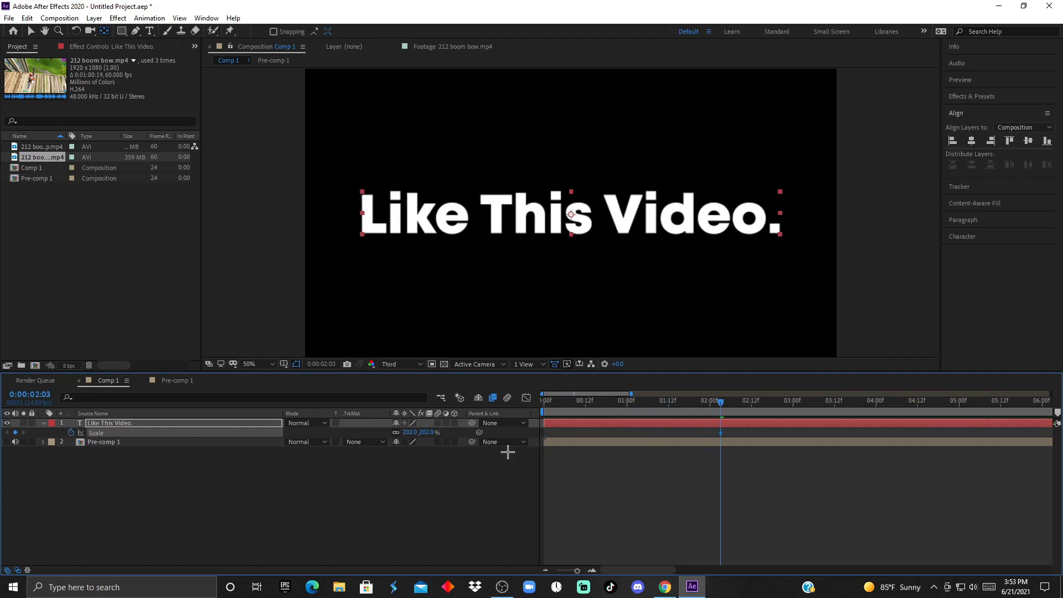
# - Easy Ease the Scale keyframes and reshape the graph so it grows slowly then snaps to ~200%
pyautogui.click(542, 396)
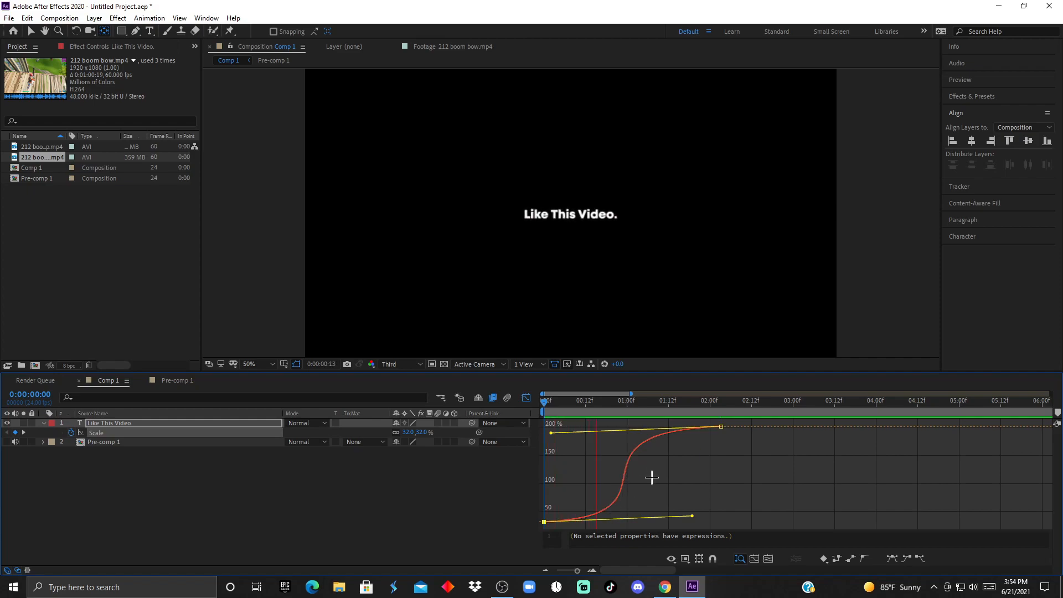
pyautogui.click(711, 395)
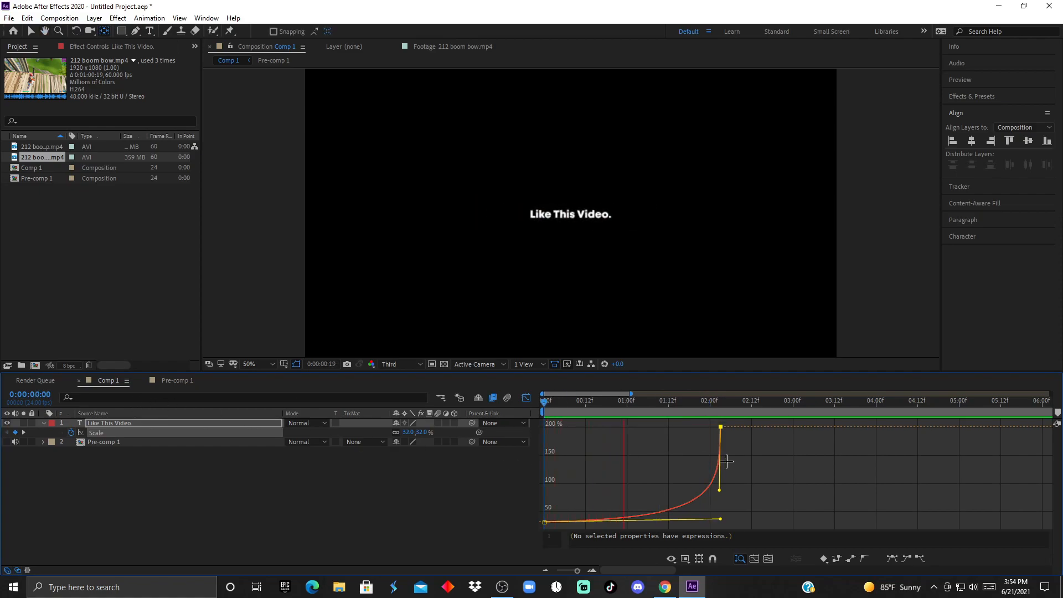
pyautogui.click(783, 400)
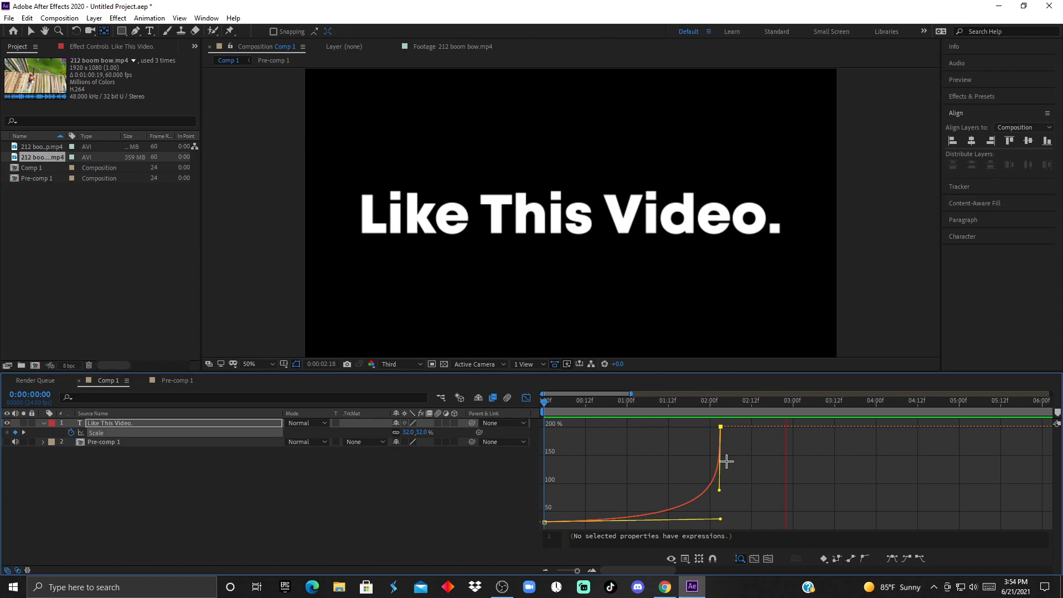